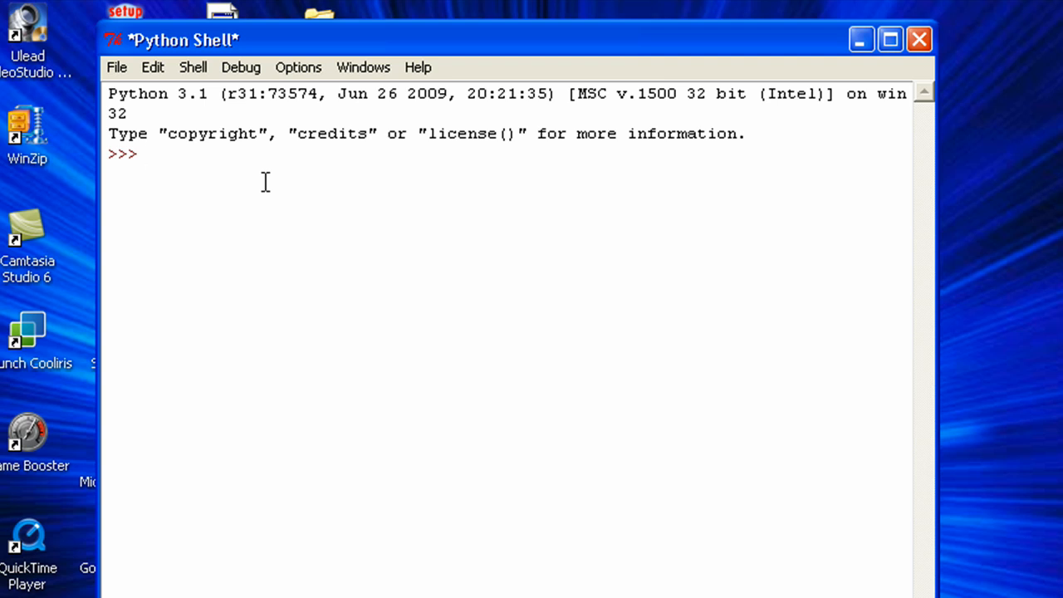
- Evaluate the single-quoted literal 'Hello World!' so the shell echoes it back
{"action": "type", "text": "''"}
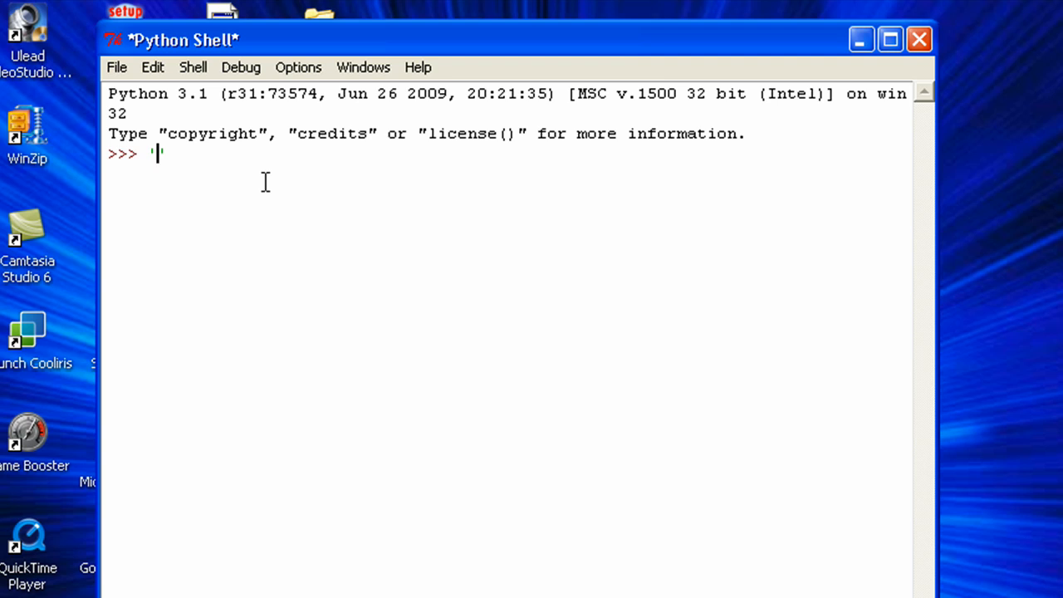
{"action": "type", "text": "Hello"}
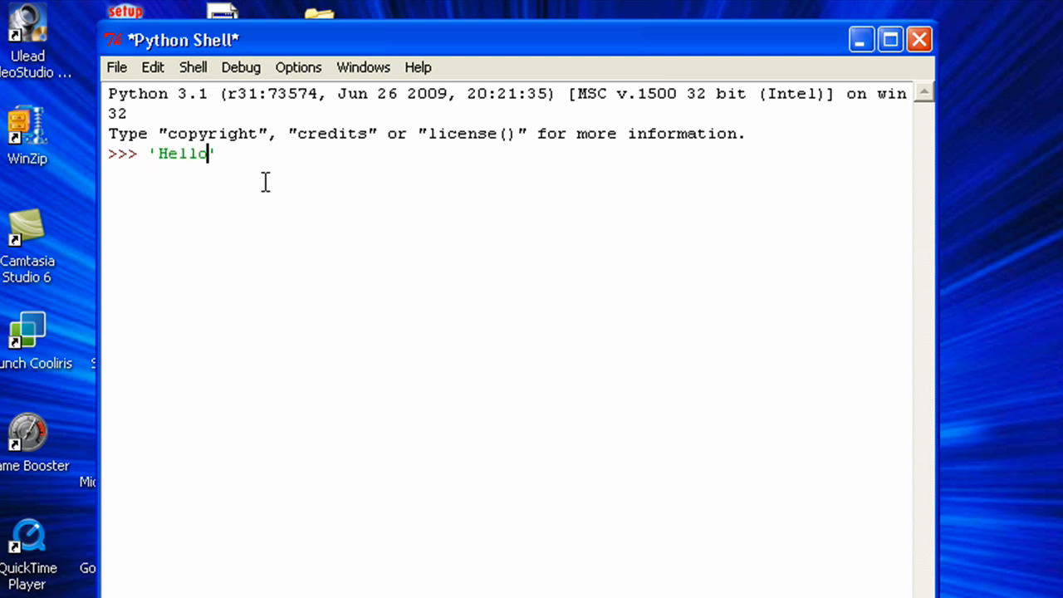
{"action": "type", "text": "World!'"}
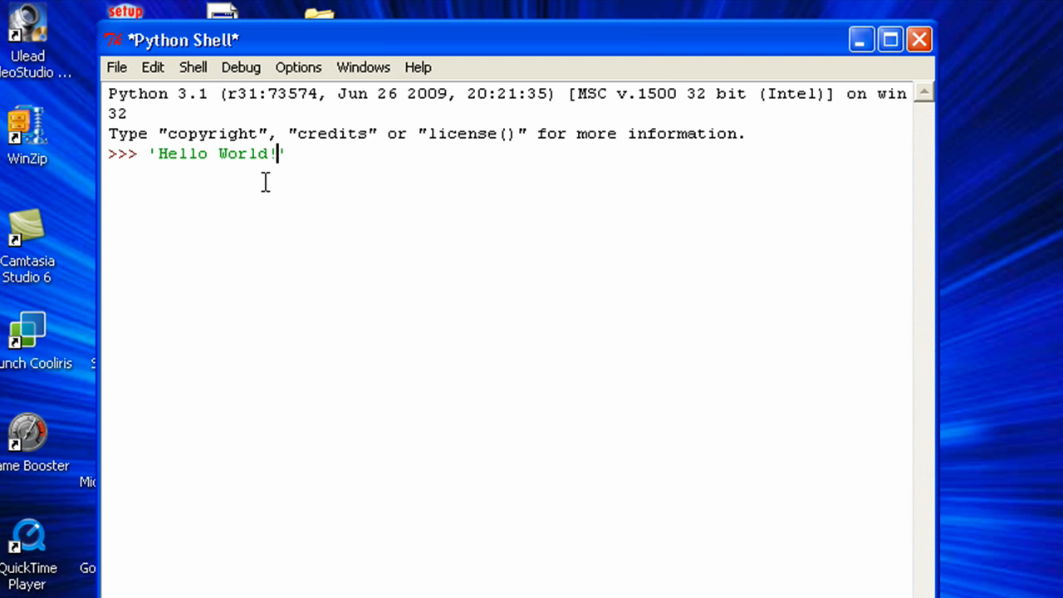
{"action": "key", "text": "Return"}
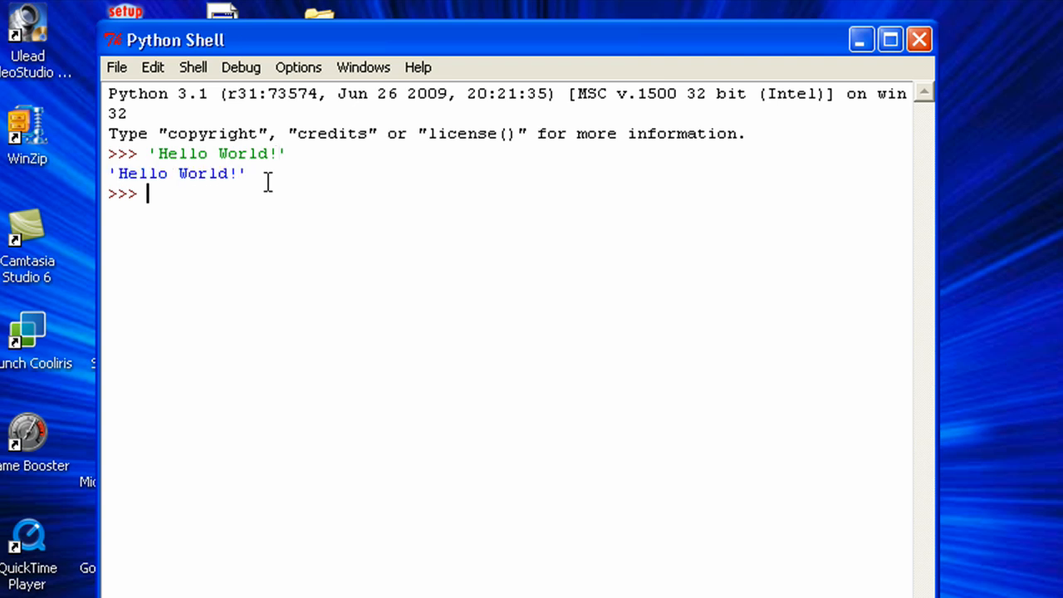
{"action": "mouse_move", "coordinate": [214, 208]}
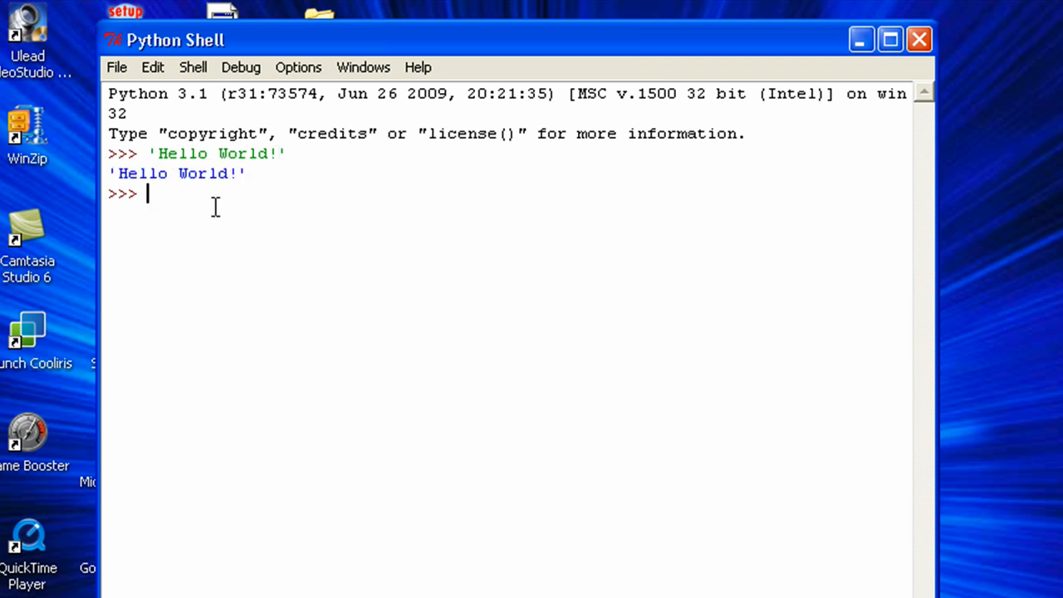
- Evaluate the double-quoted literal "How are you?", echoed back as a single-quoted string
{"action": "type", "text": "\""}
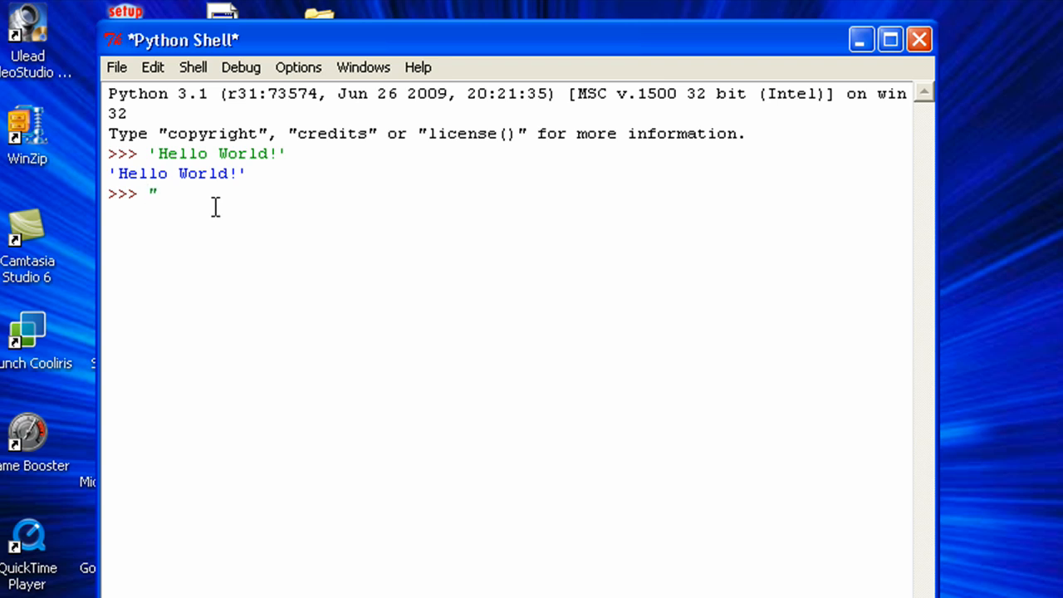
{"action": "type", "text": "\""}
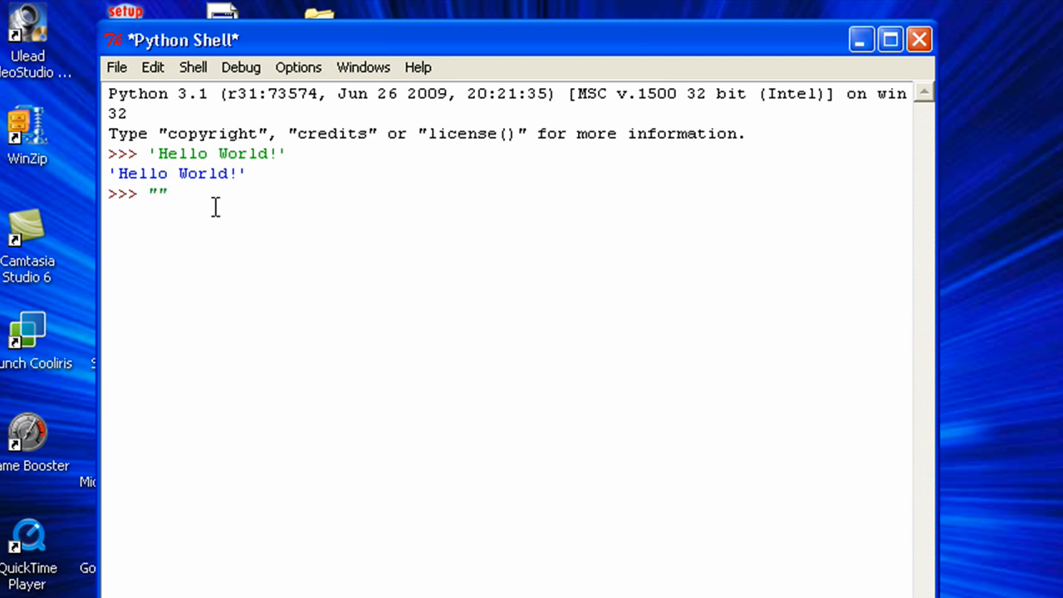
{"action": "type", "text": "H"}
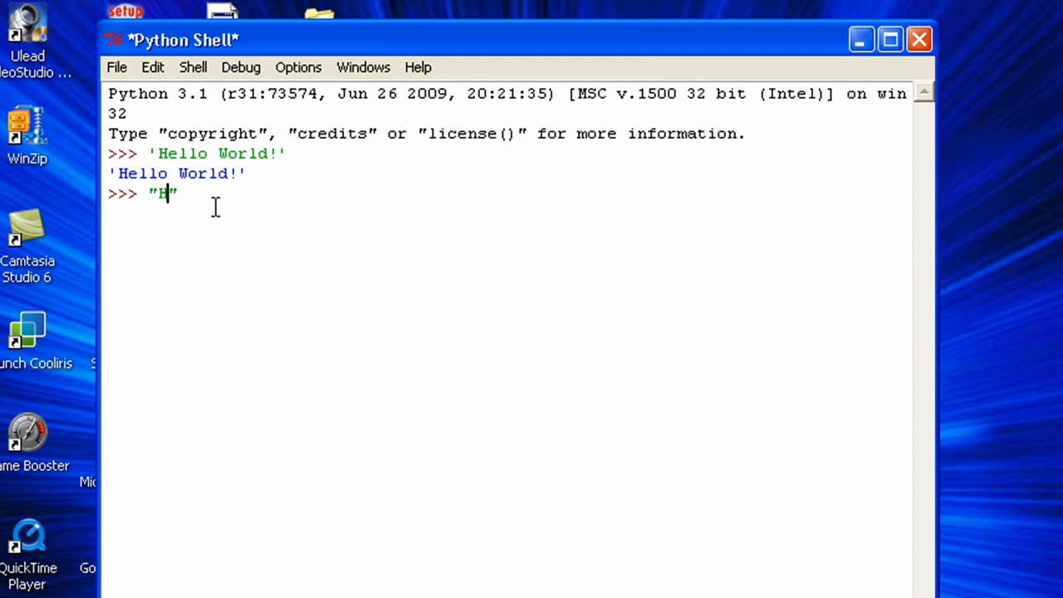
{"action": "type", "text": "ow are you?"}
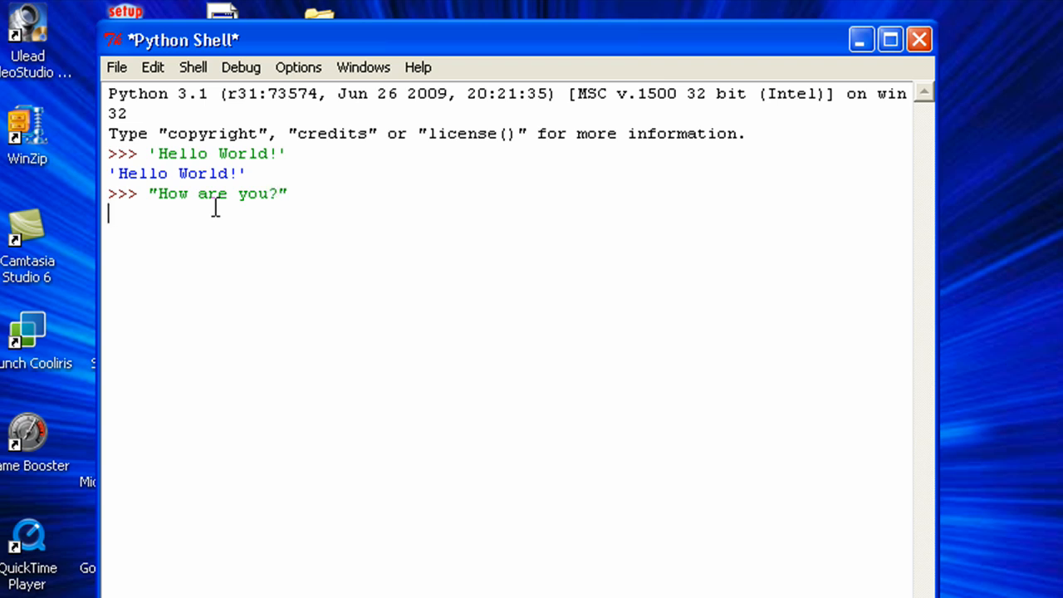
{"action": "key", "text": "Return"}
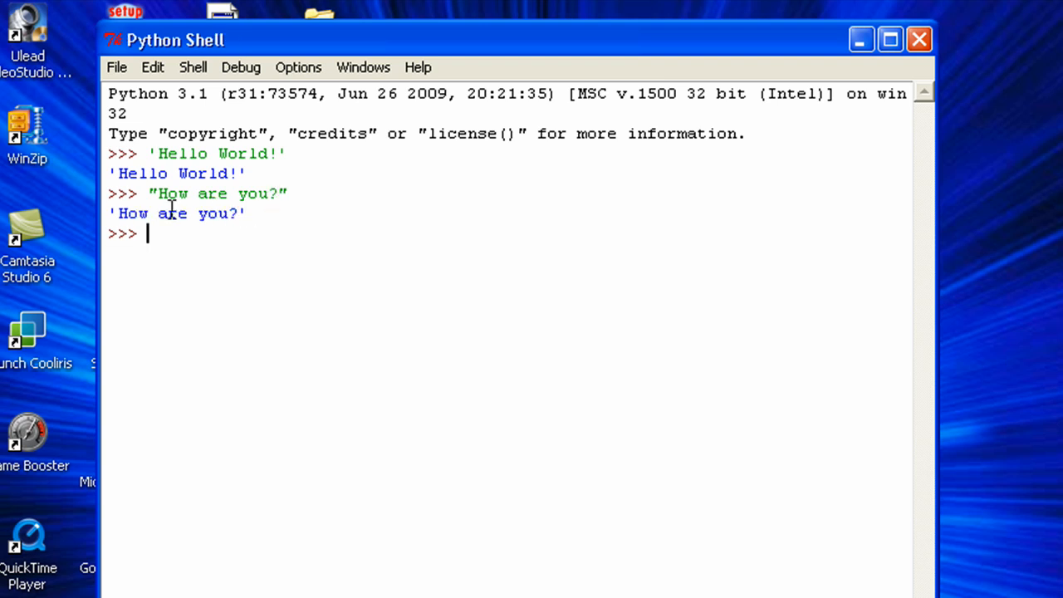
{"action": "mouse_move", "coordinate": [297, 276]}
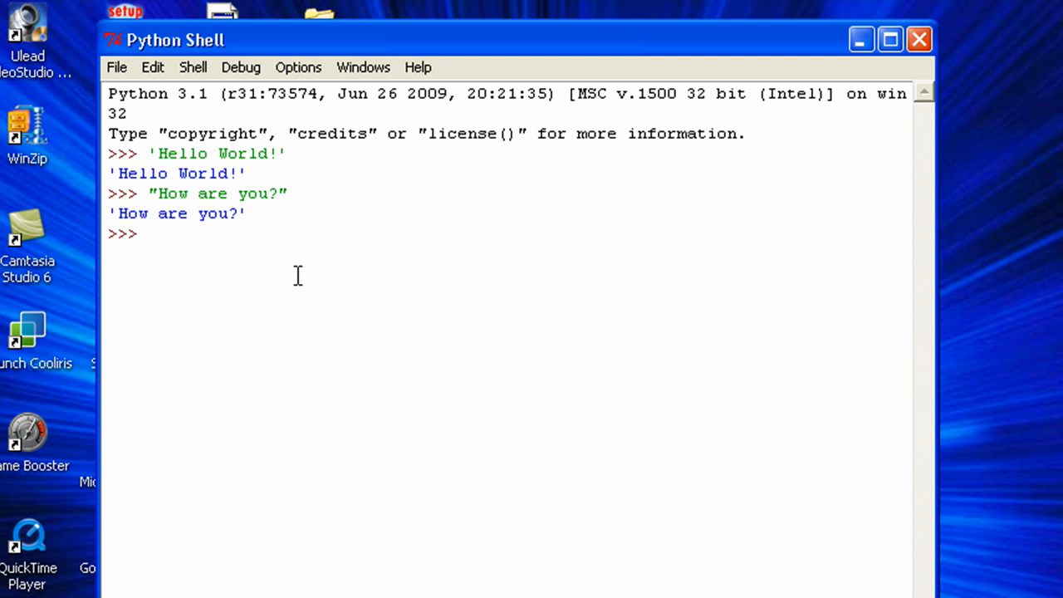
- Evaluate "It's all over!" in double quotes so the apostrophe causes no error
{"action": "type", "text": "\"\""}
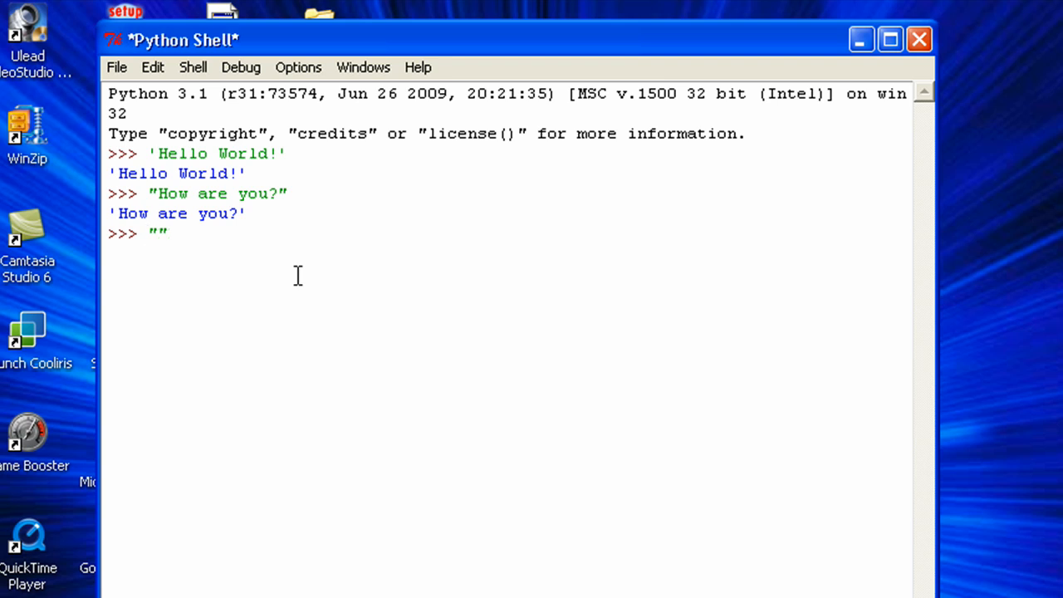
{"action": "type", "text": "It"}
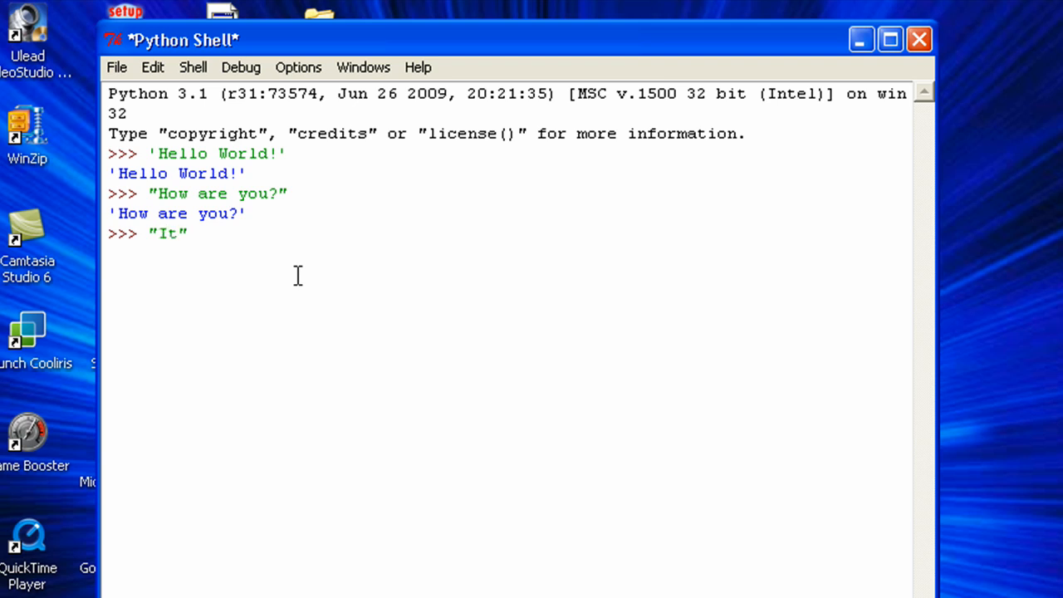
{"action": "type", "text": "'s all ove"}
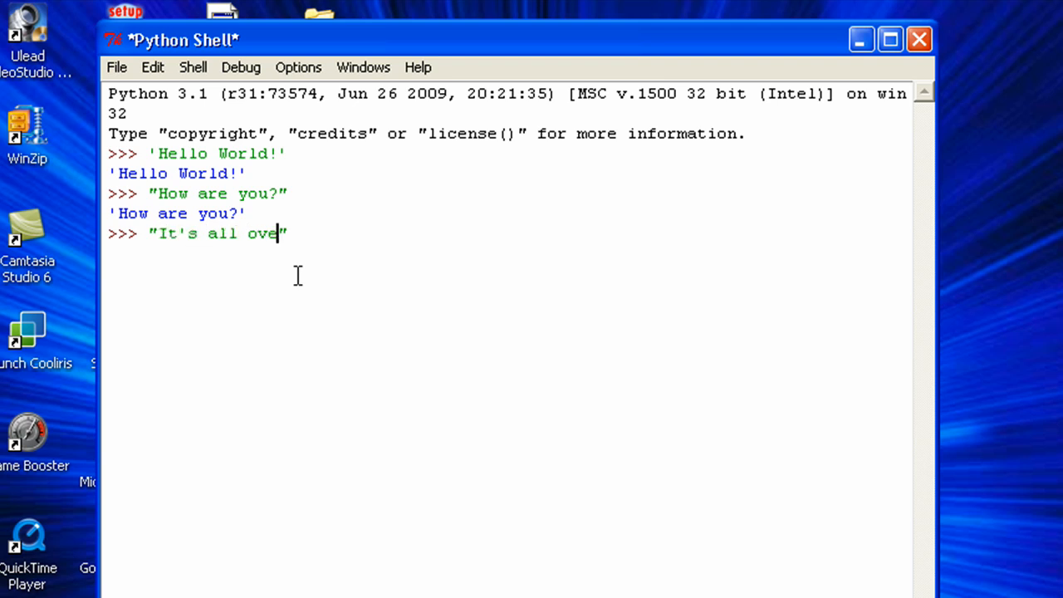
{"action": "type", "text": "r!"}
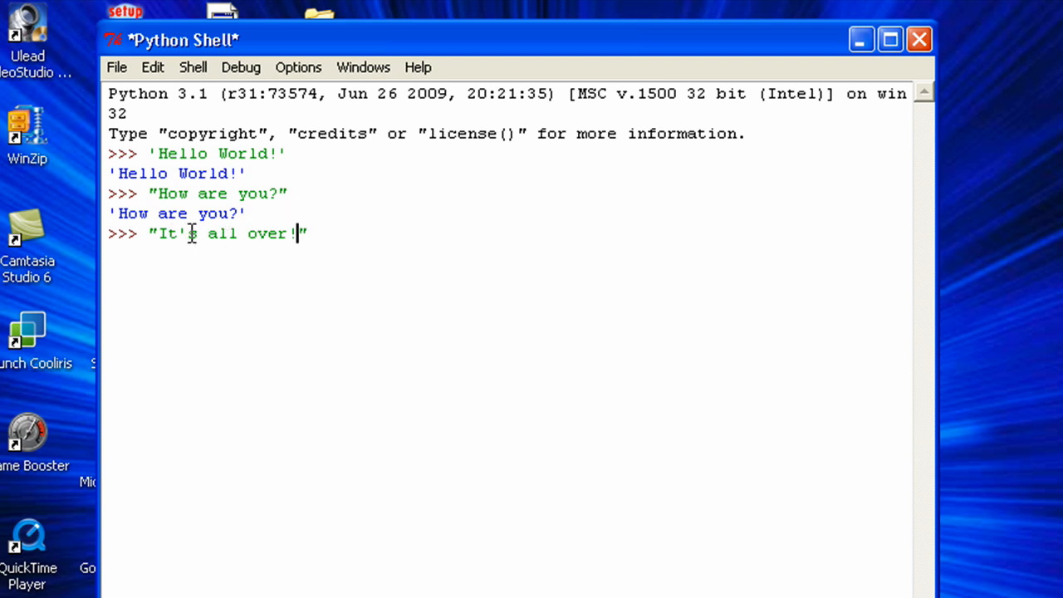
{"action": "key", "text": "Return"}
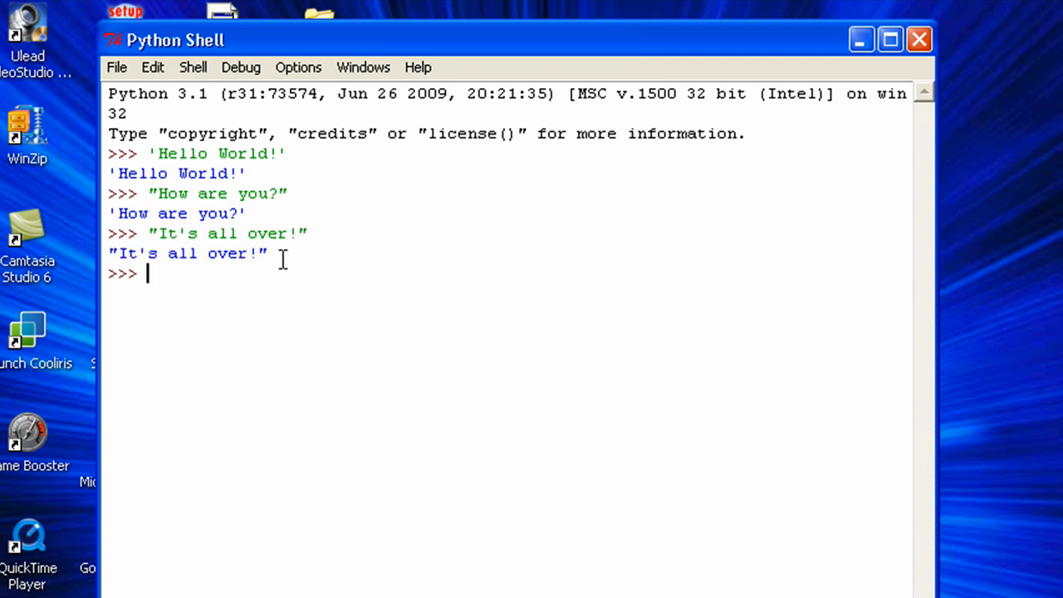
- Run the single-quoted 'It's all over!' to show it raises a SyntaxError
{"action": "type", "text": "'It's all over!'"}
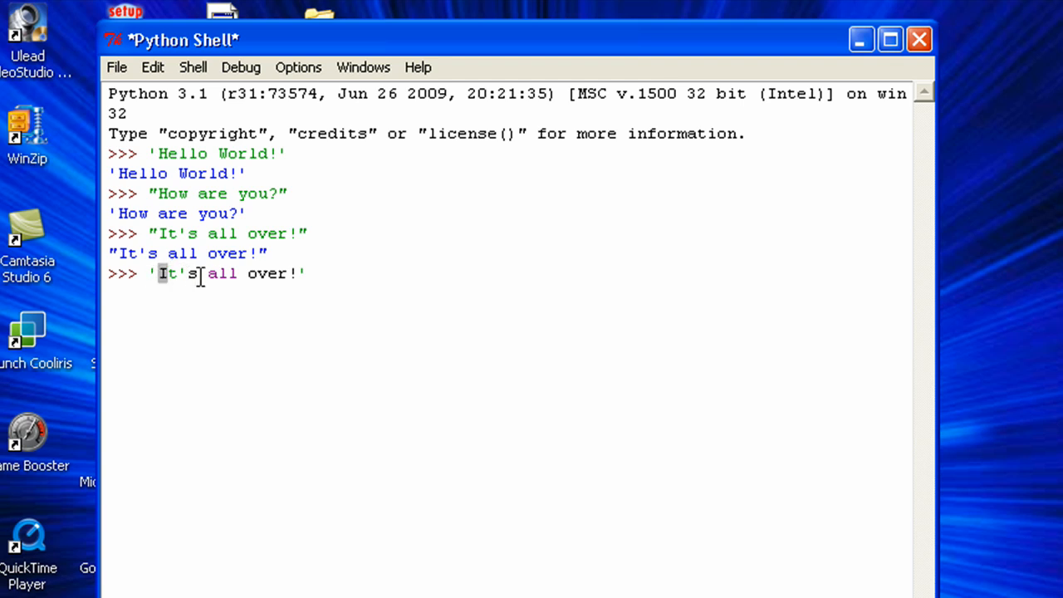
{"action": "left_click_drag", "start_coordinate": [189, 274], "coordinate": [306, 274]}
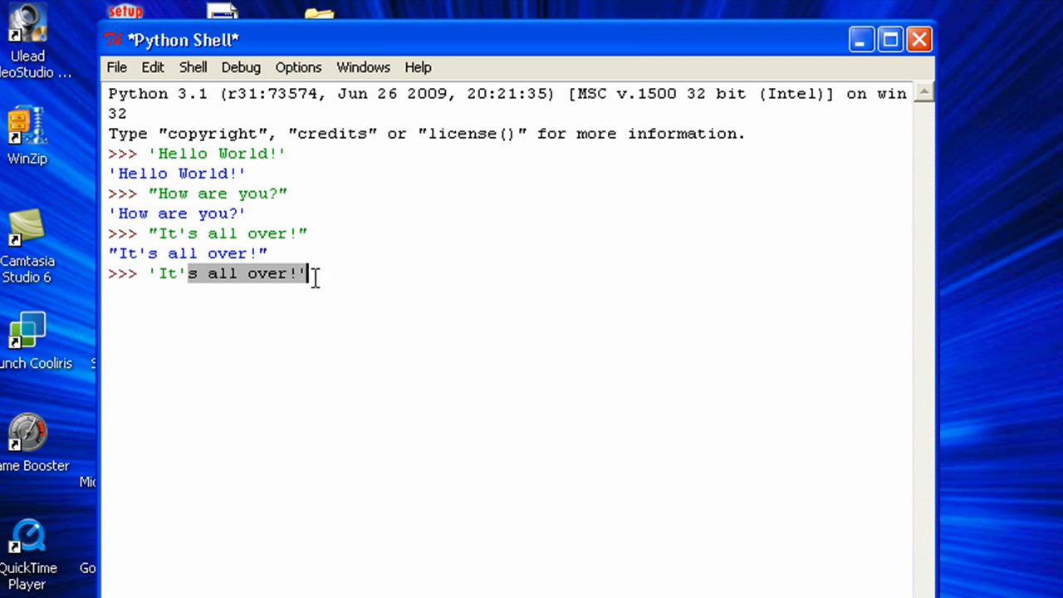
{"action": "key", "text": "Return"}
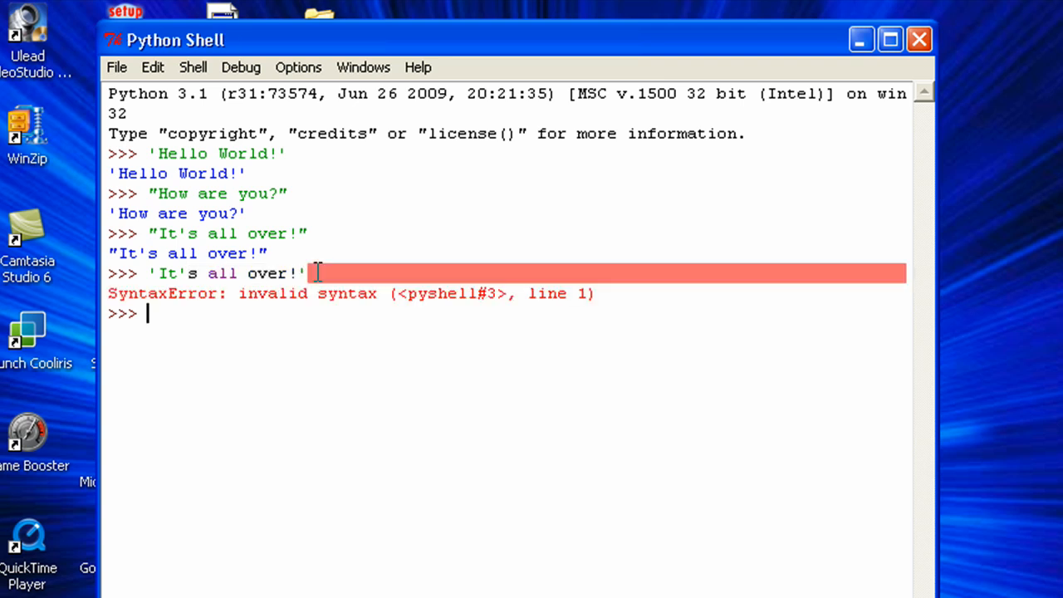
{"action": "mouse_move", "coordinate": [254, 342]}
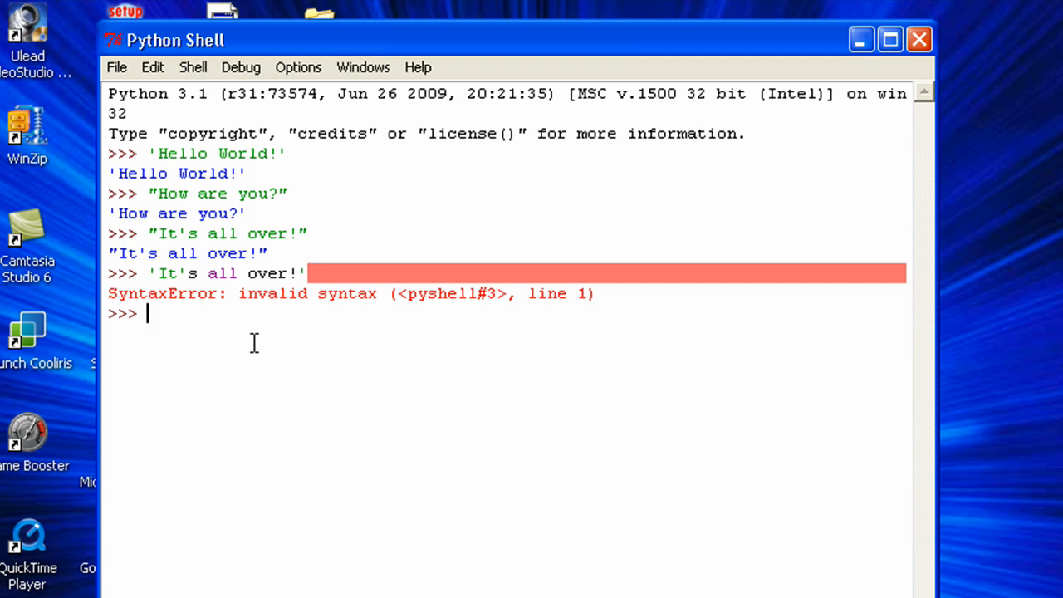
- Evaluate 'I said, "It\'s all over!"' with the apostrophe escaped by a backslash
{"action": "type", "text": "'"}
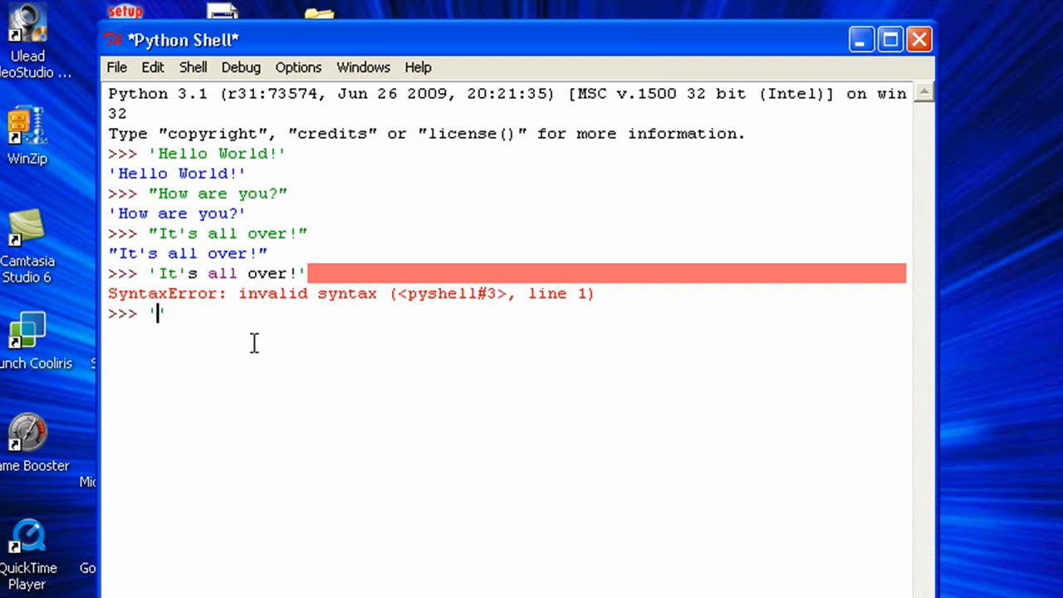
{"action": "type", "text": "'"}
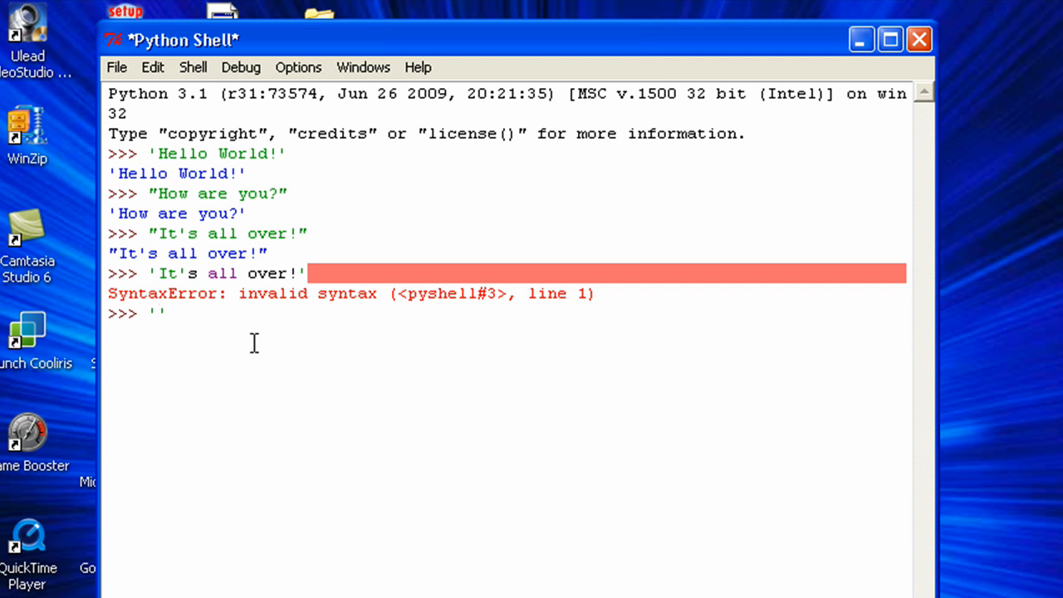
{"action": "type", "text": "I"}
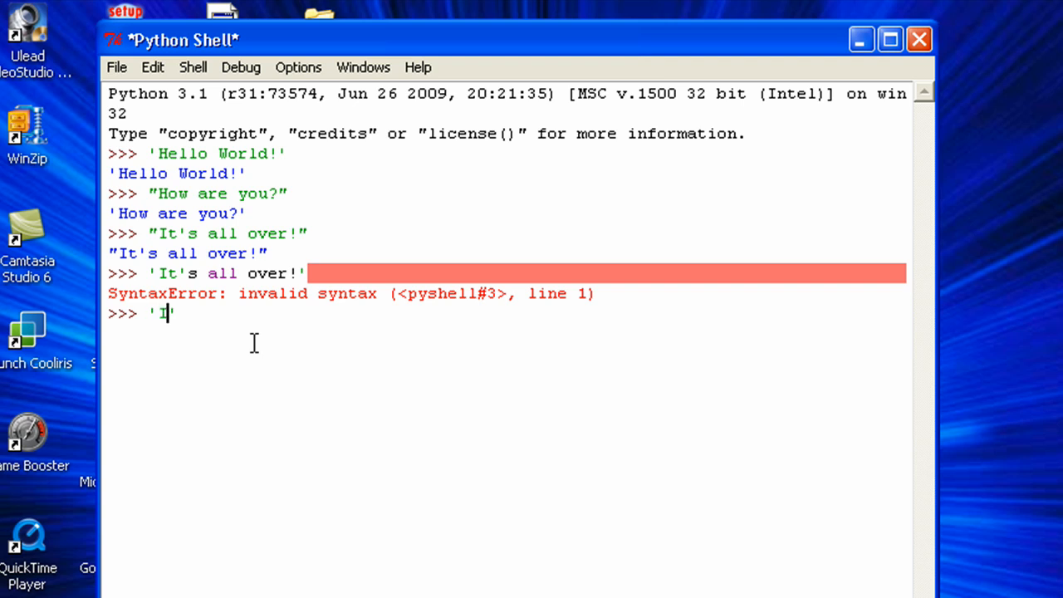
{"action": "type", "text": "said'"}
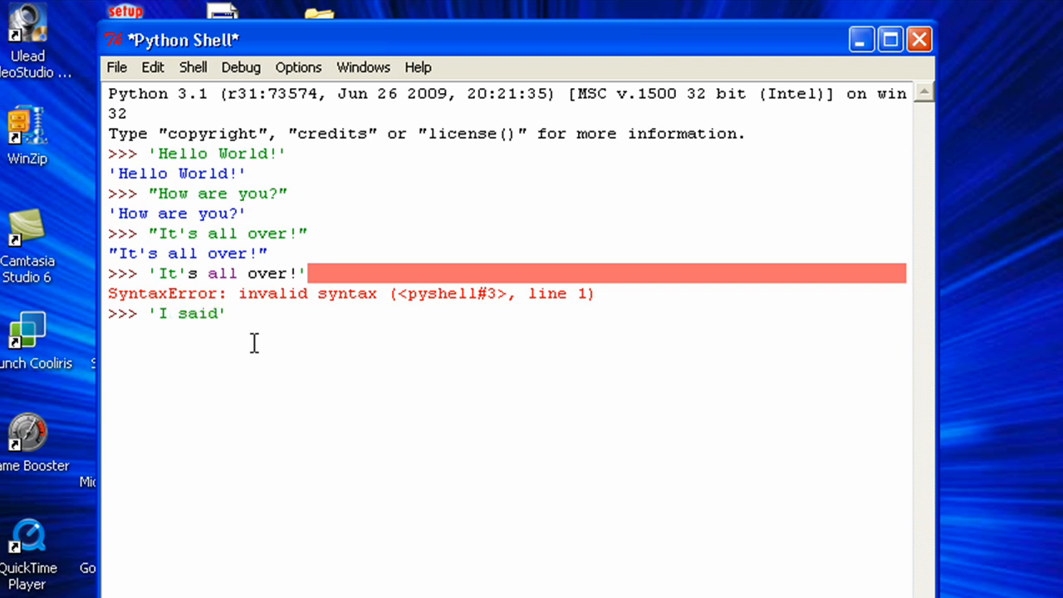
{"action": "type", "text": ", \"\""}
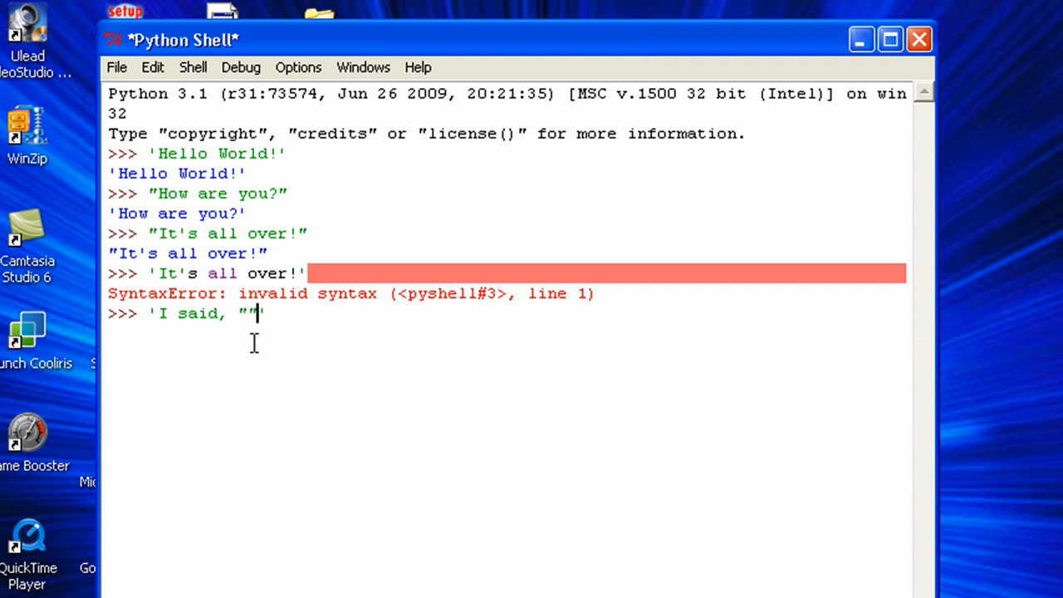
{"action": "type", "text": "It"}
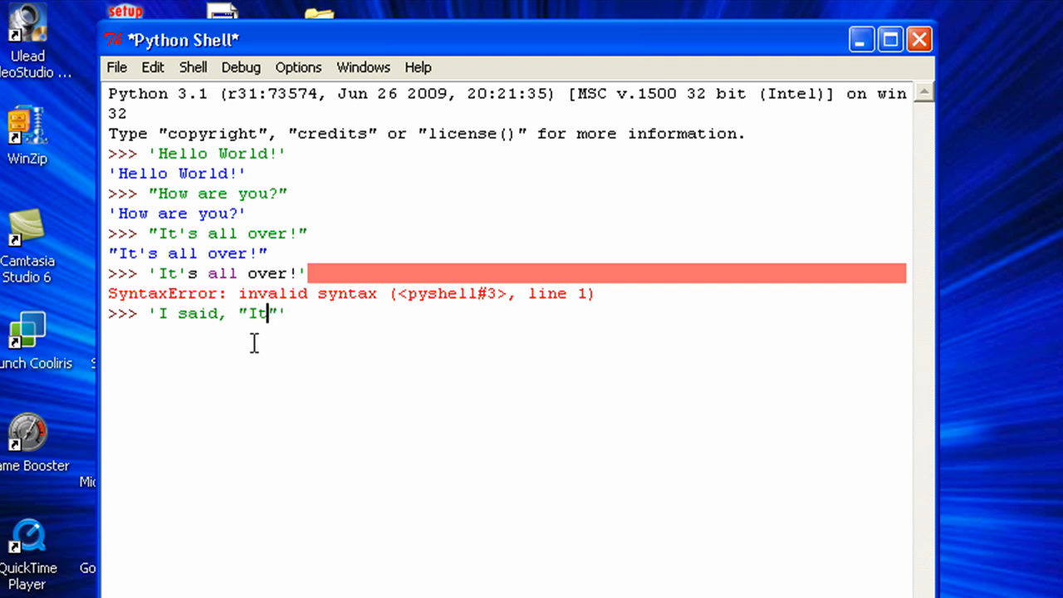
{"action": "type", "text": "s all"}
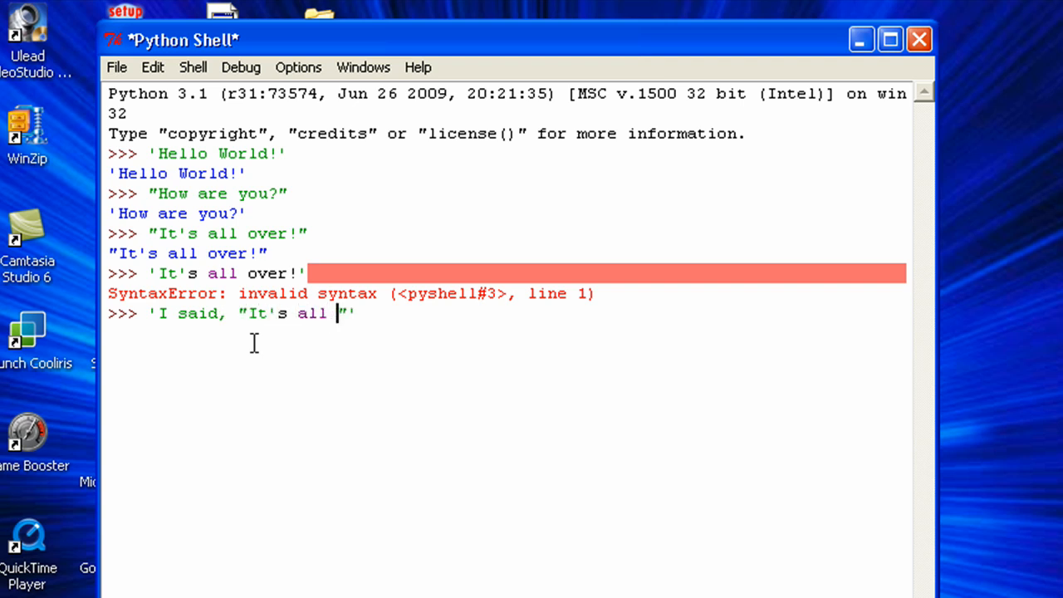
{"action": "type", "text": "over!\"'"}
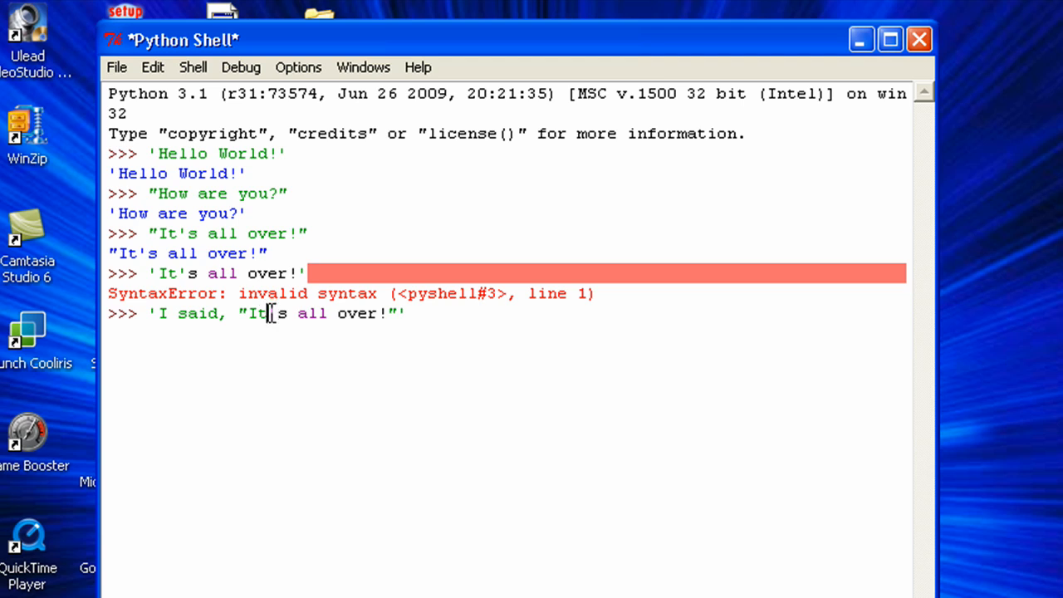
{"action": "mouse_move", "coordinate": [442, 319]}
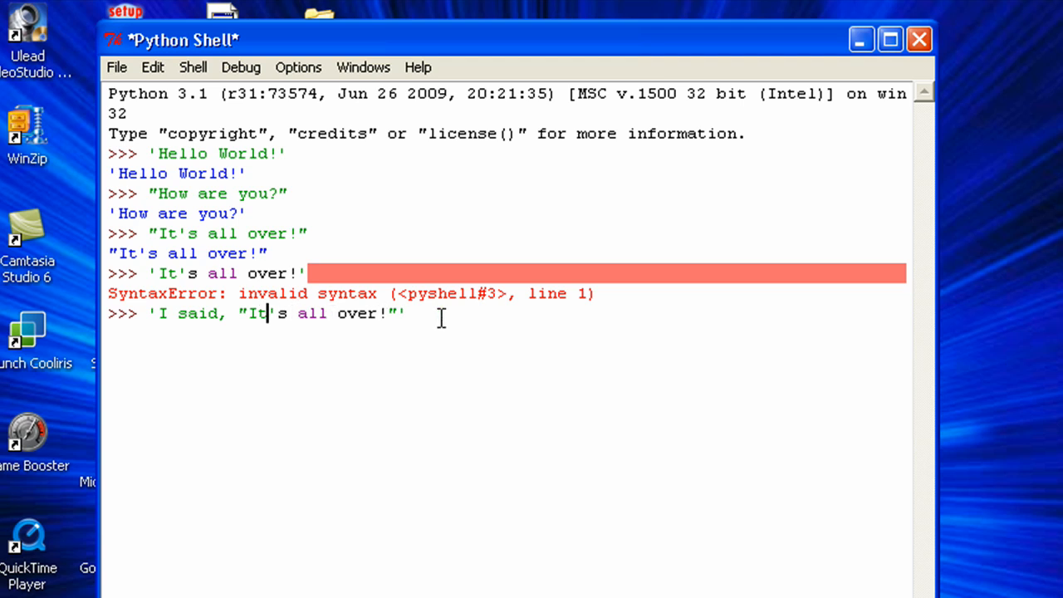
{"action": "type", "text": "\\"}
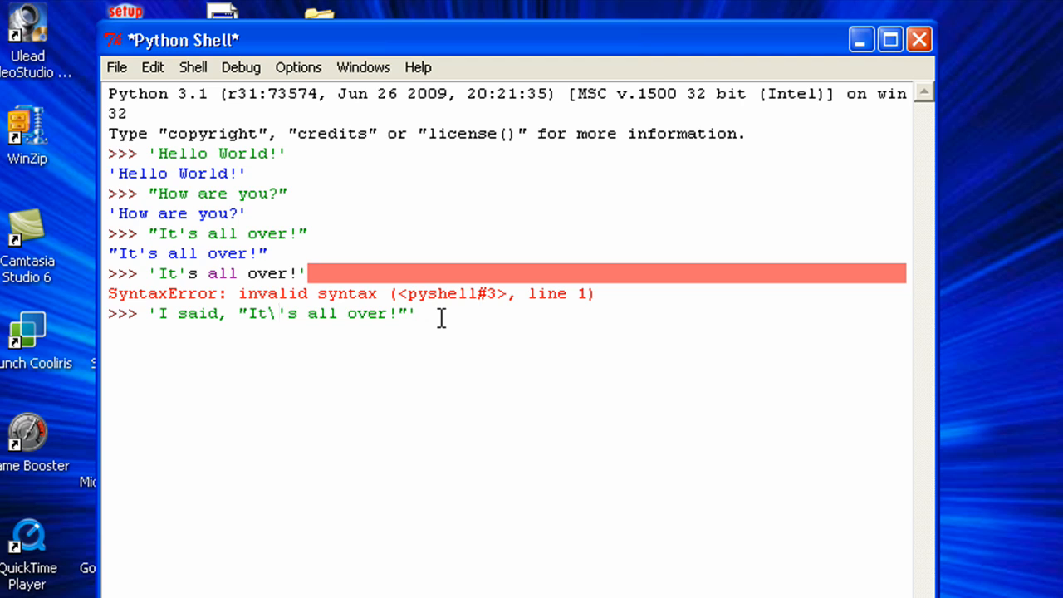
{"action": "mouse_move", "coordinate": [274, 312]}
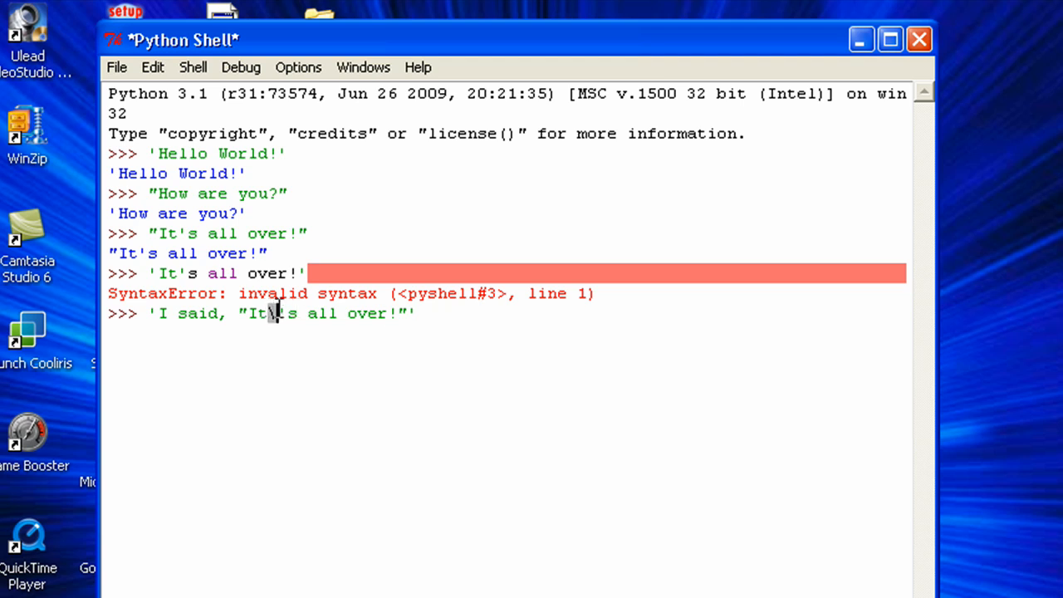
{"action": "type", "text": "\\"}
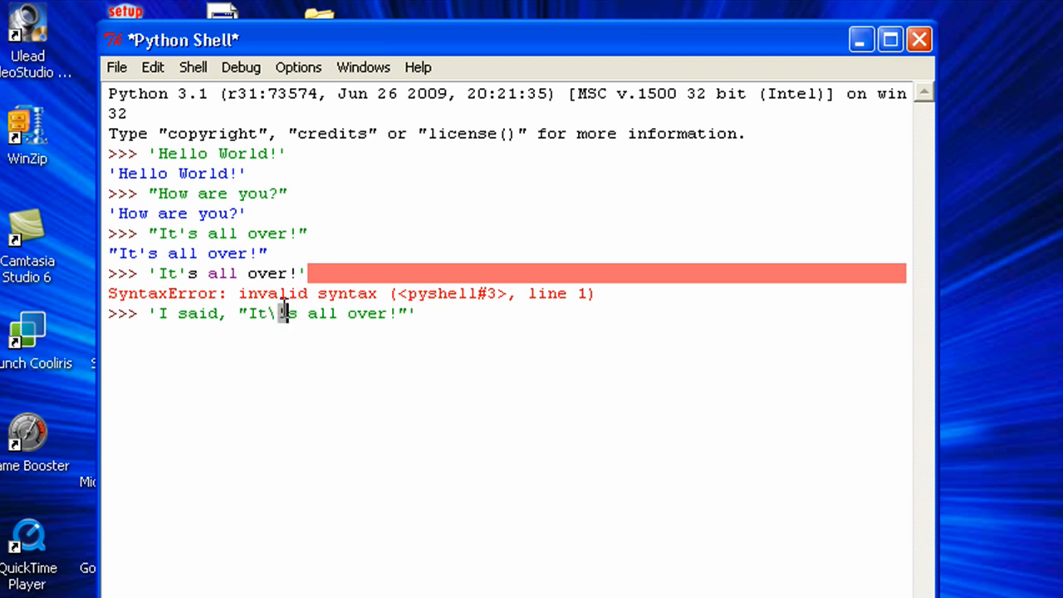
{"action": "mouse_move", "coordinate": [493, 322]}
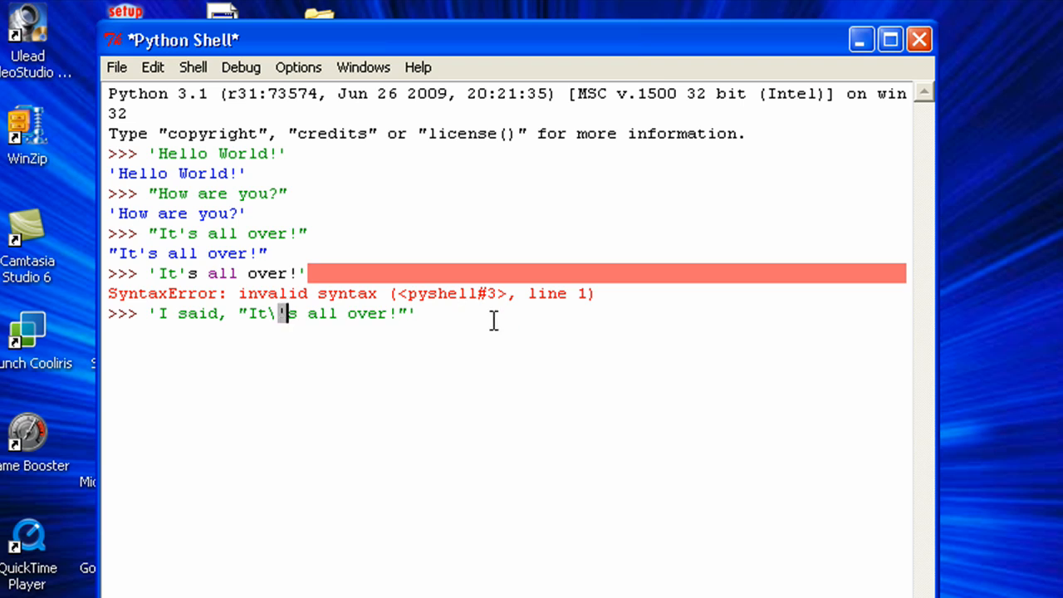
{"action": "key", "text": "Return"}
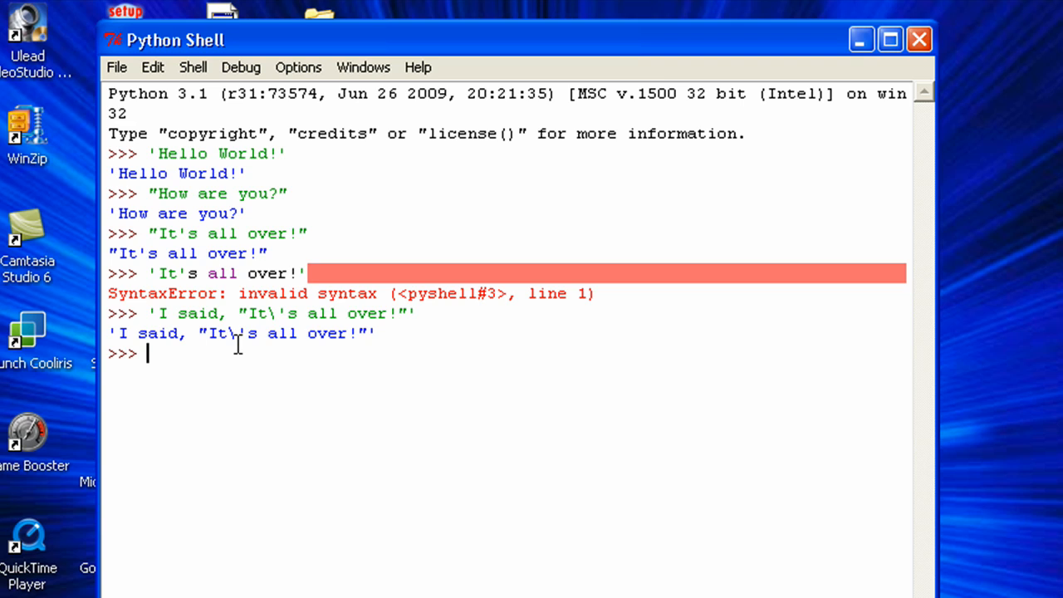
- Run print('I said, "It\'s all over!"') so the output shows no quotes or backslash
{"action": "type", "text": "print()"}
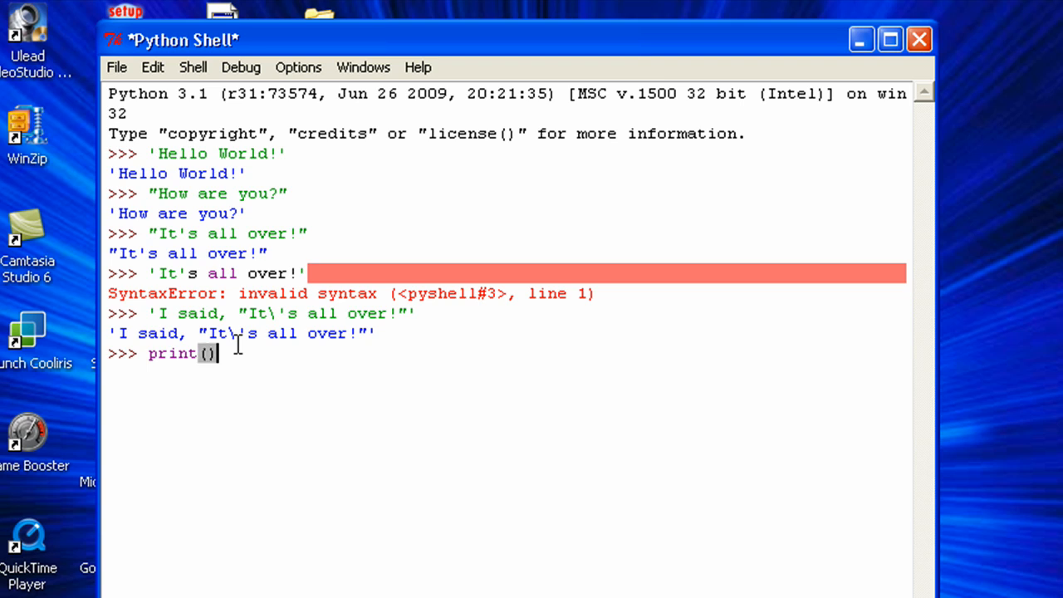
{"action": "mouse_move", "coordinate": [243, 375]}
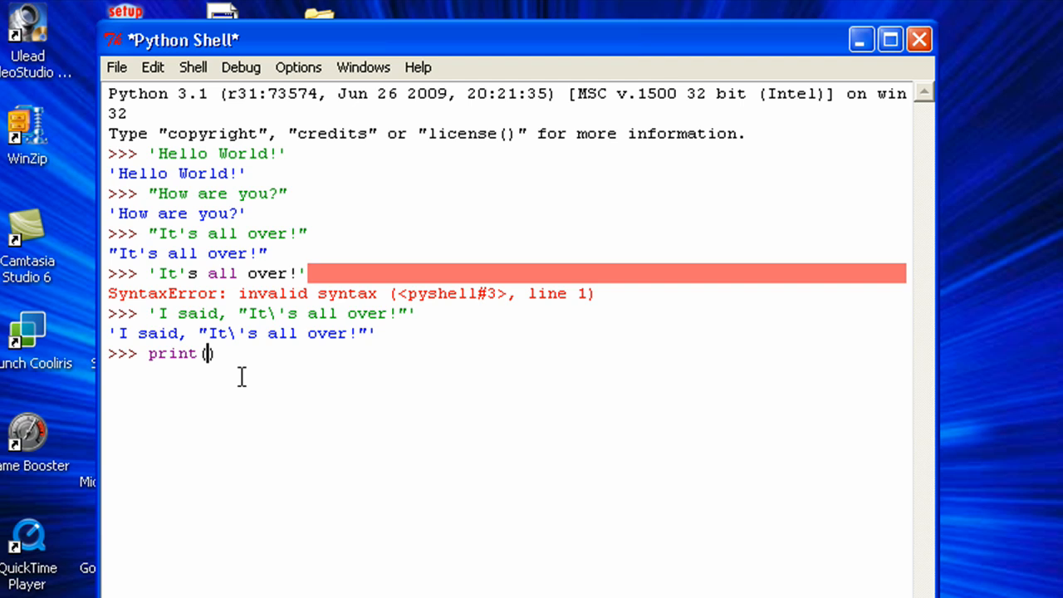
{"action": "type", "text": "'I"}
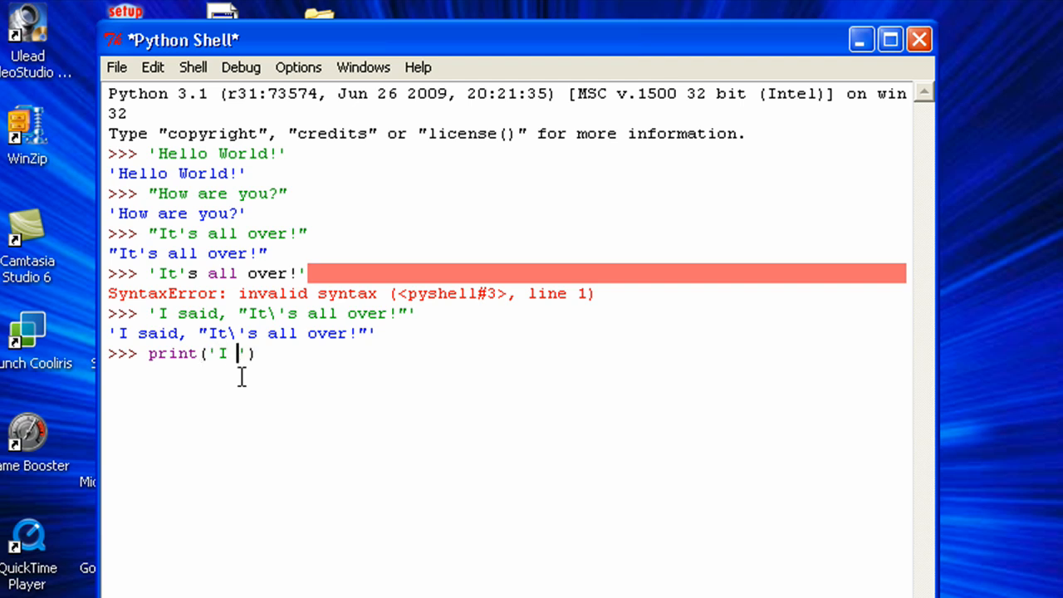
{"action": "type", "text": "said, \"\""}
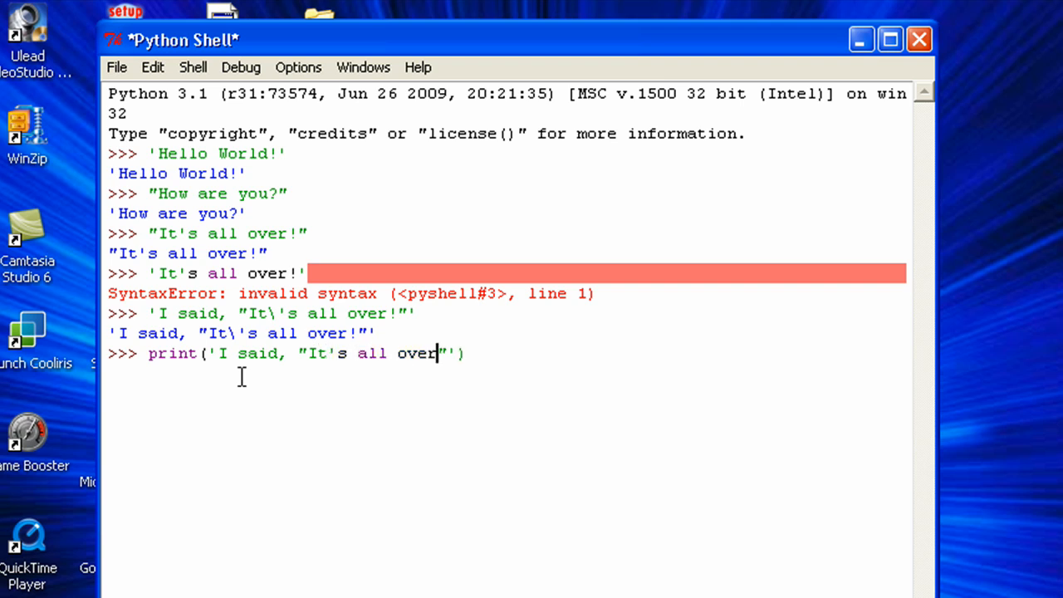
{"action": "type", "text": "!"}
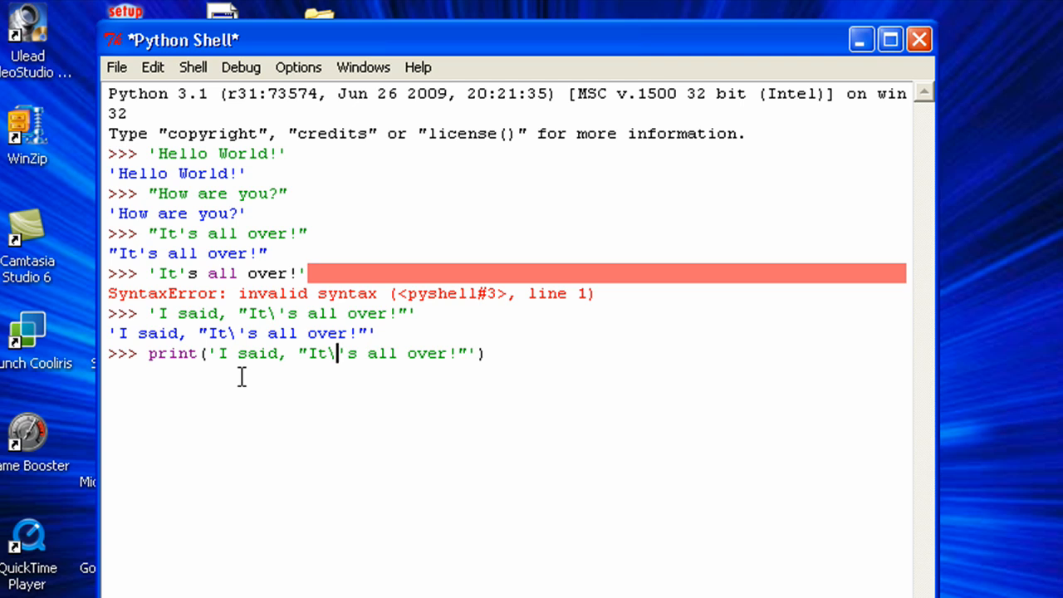
{"action": "key", "text": "Return"}
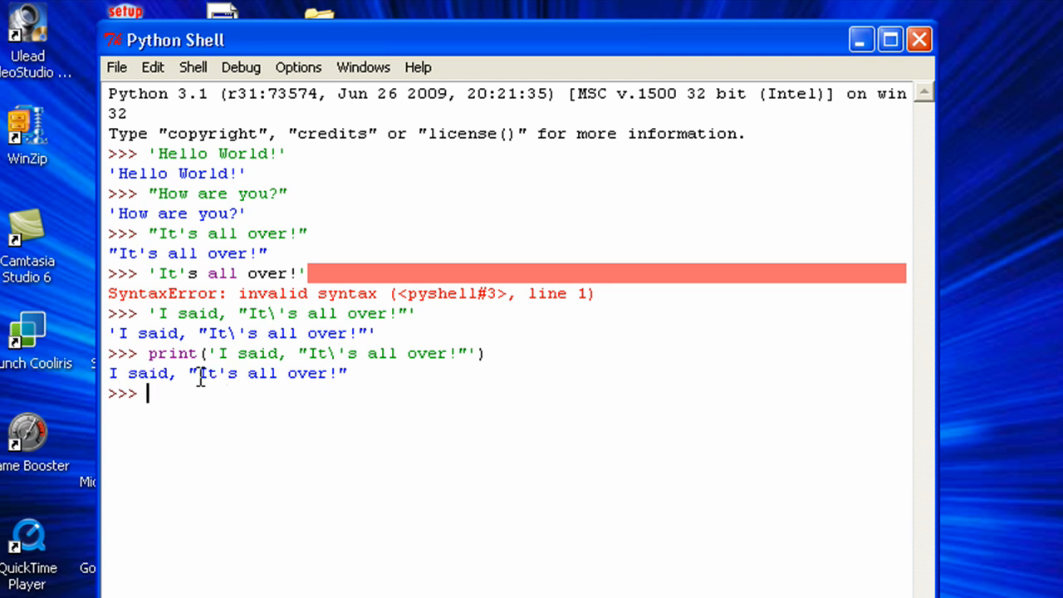
{"action": "mouse_move", "coordinate": [206, 372]}
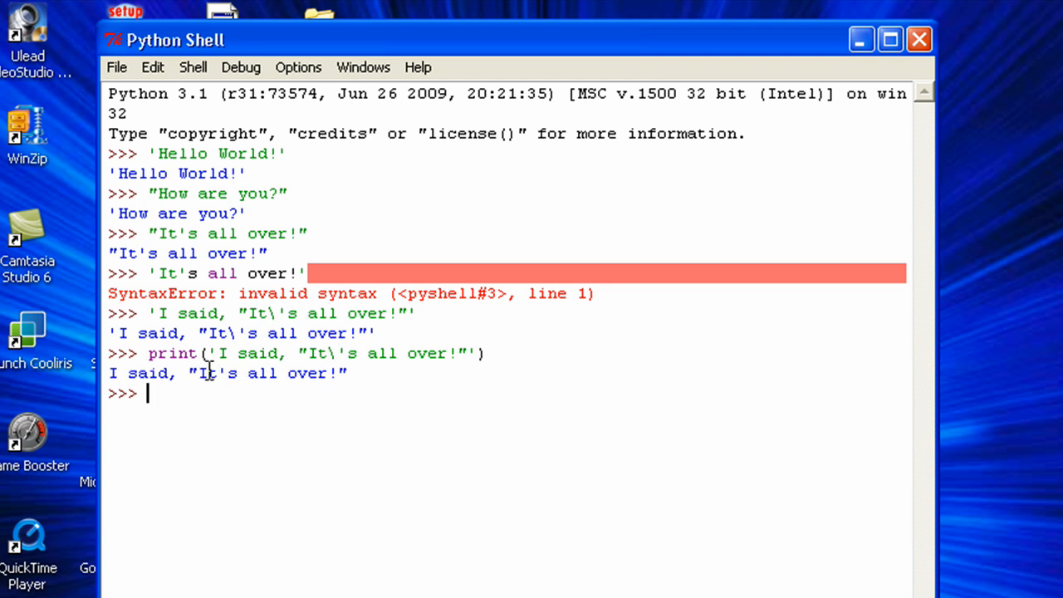
{"action": "mouse_move", "coordinate": [229, 324]}
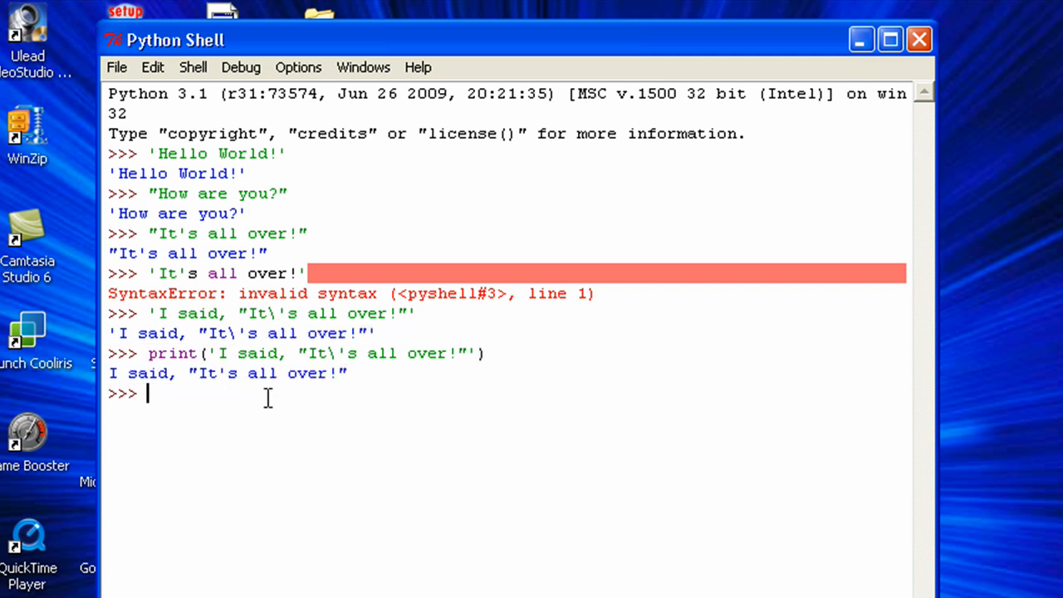
{"action": "mouse_move", "coordinate": [385, 332]}
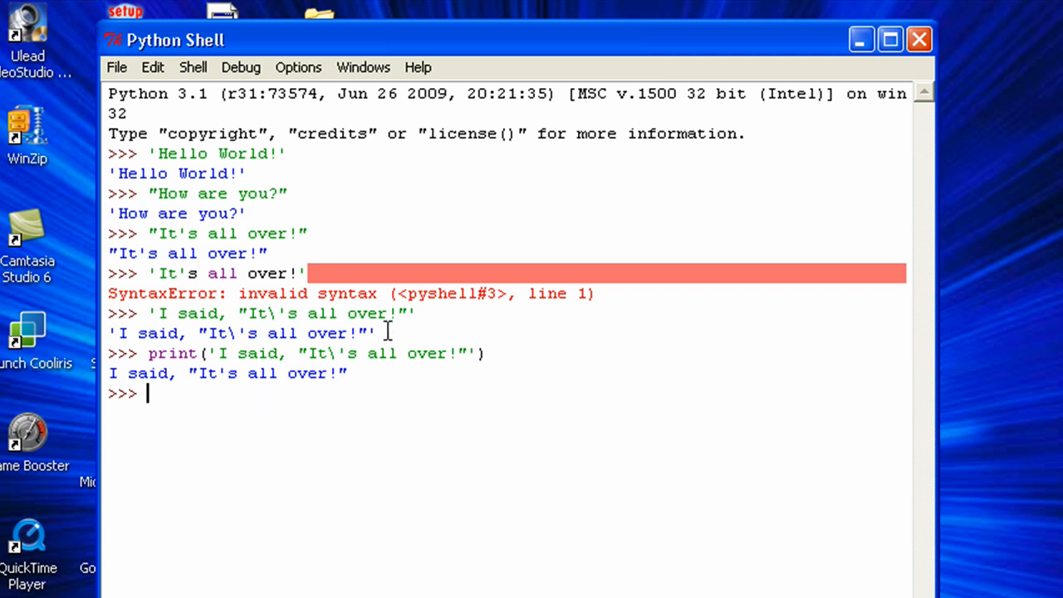
{"action": "mouse_move", "coordinate": [282, 424]}
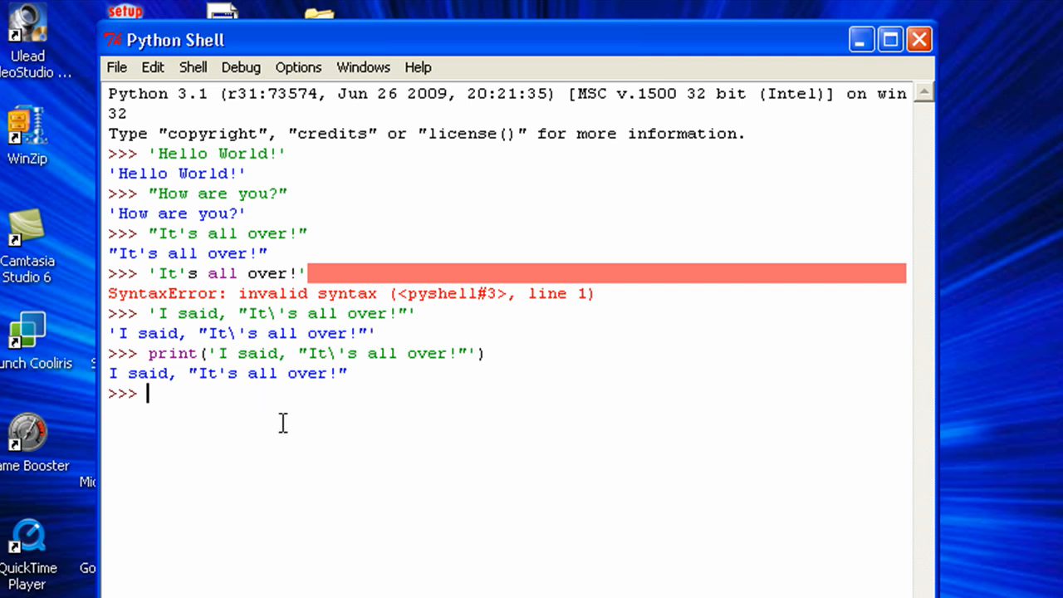
{"action": "mouse_move", "coordinate": [191, 422]}
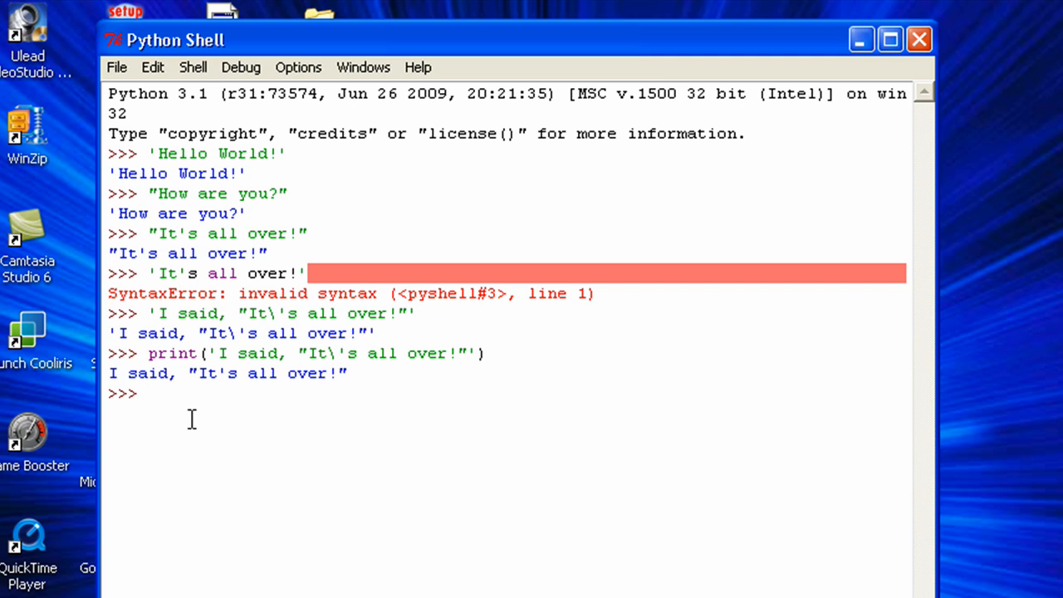
- Run print("Hello" "World!") so the adjacent literals output HelloWorld! as one word
{"action": "type", "text": "print()"}
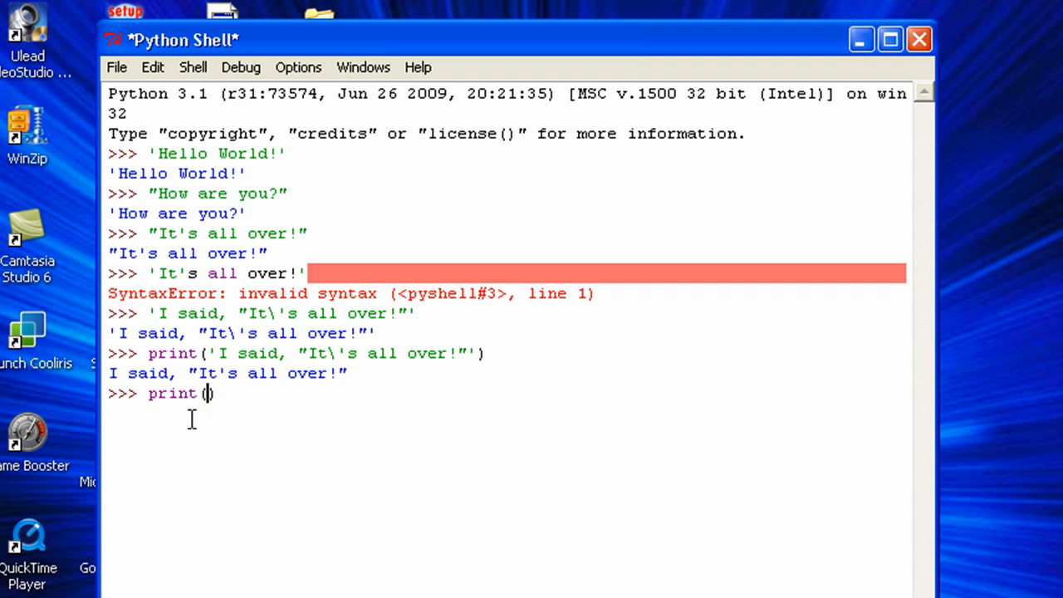
{"action": "type", "text": "\"\"\"Hello"}
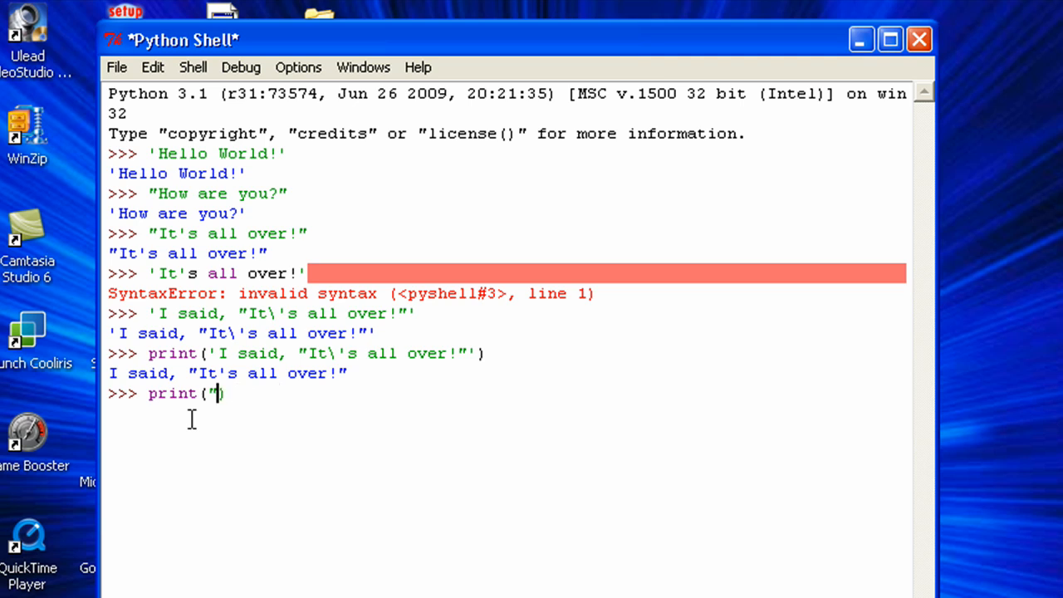
{"action": "type", "text": "Hello\""}
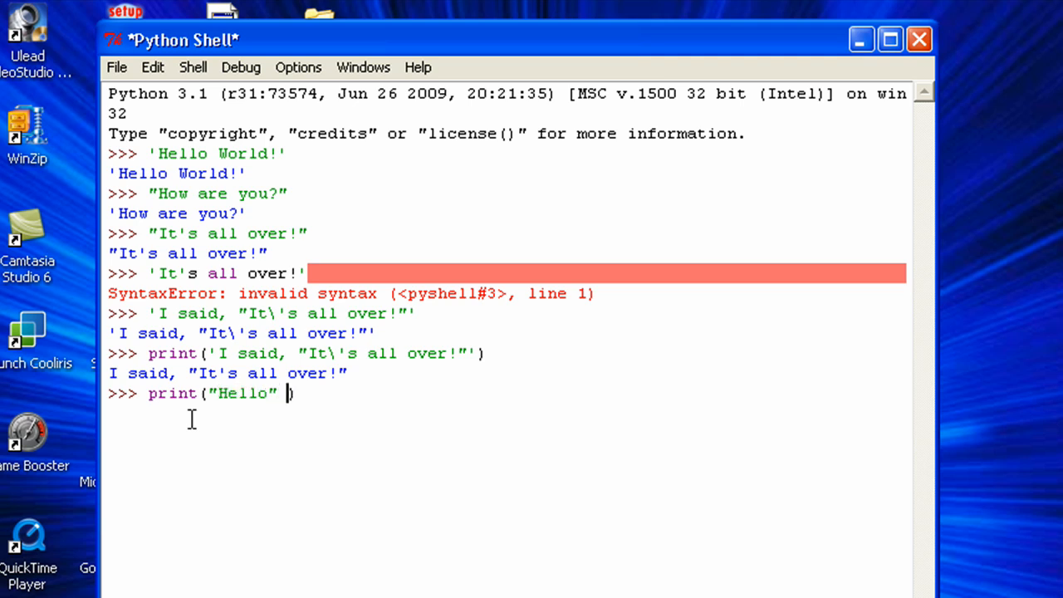
{"action": "type", "text": "\"World"}
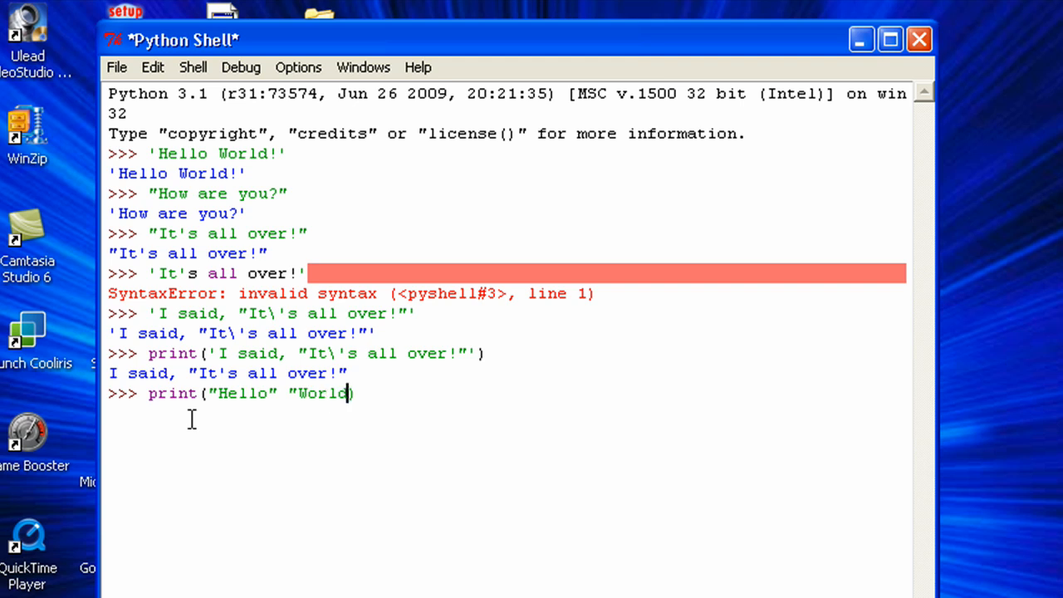
{"action": "type", "text": "!\""}
{"action": "key", "text": "Return"}
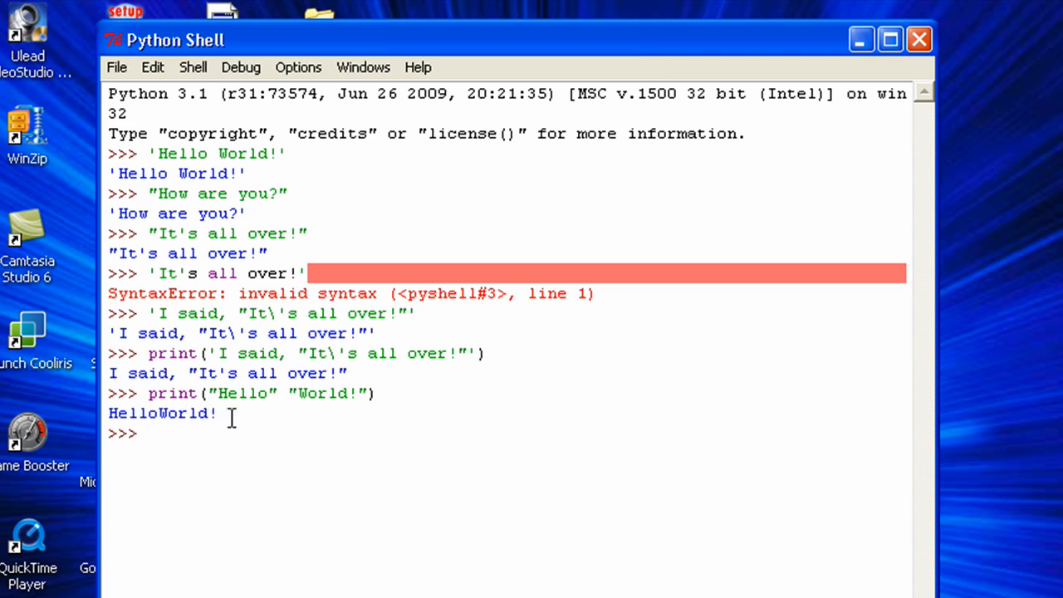
{"action": "mouse_move", "coordinate": [252, 391]}
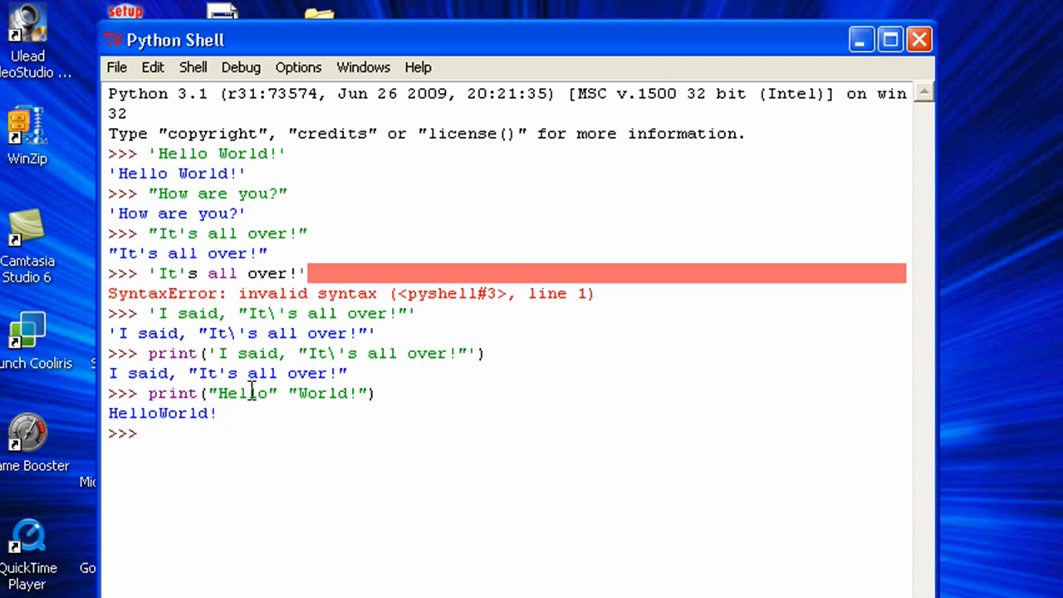
{"action": "mouse_move", "coordinate": [380, 531]}
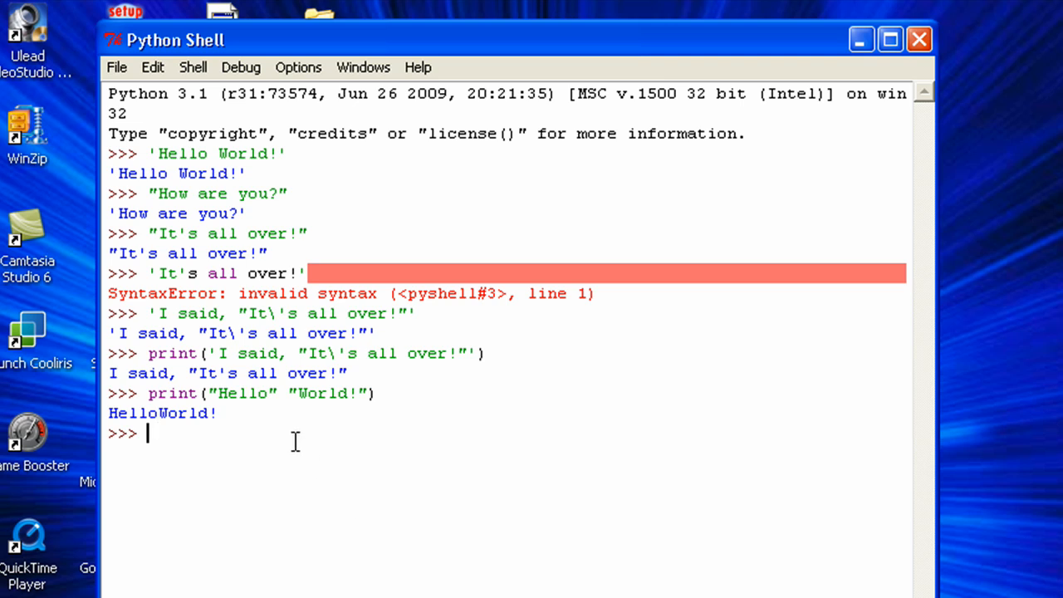
- Run print("Hello " "World!") with a trailing space so the output reads Hello World!
{"action": "type", "text": "print()"}
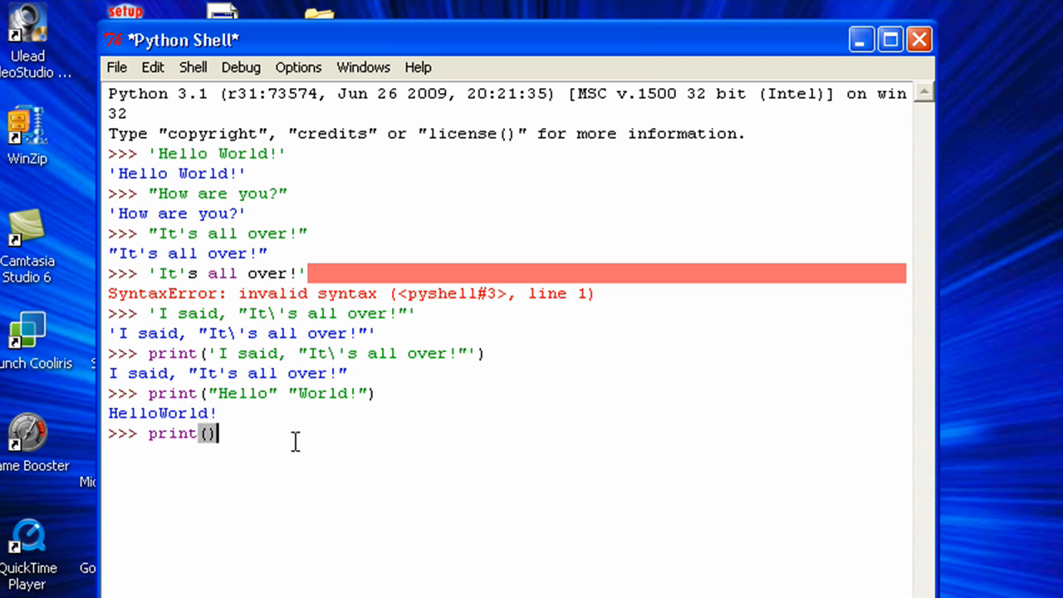
{"action": "type", "text": "\"\""}
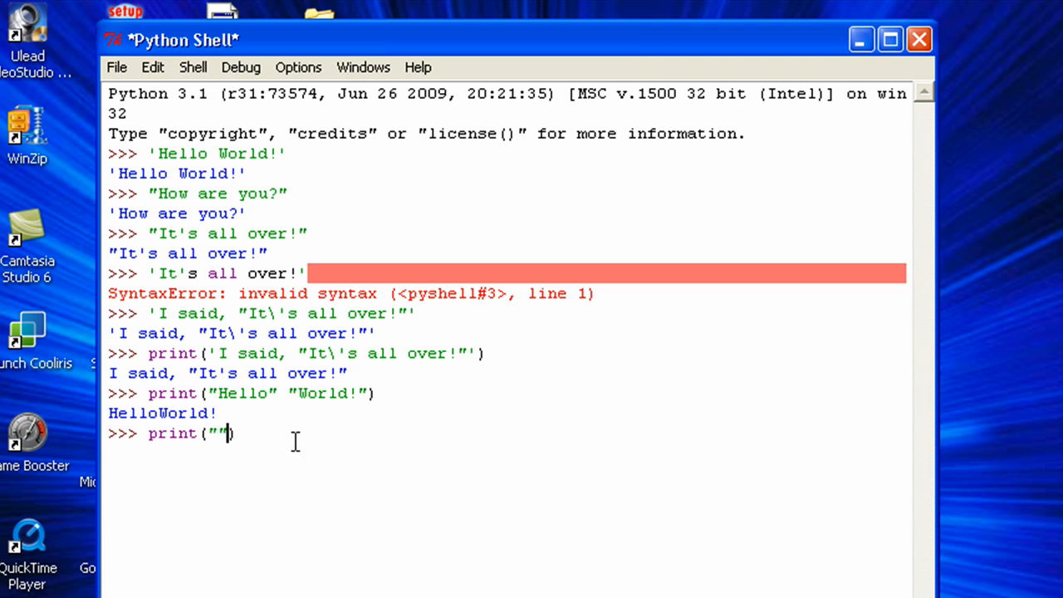
{"action": "type", "text": "Hello"}
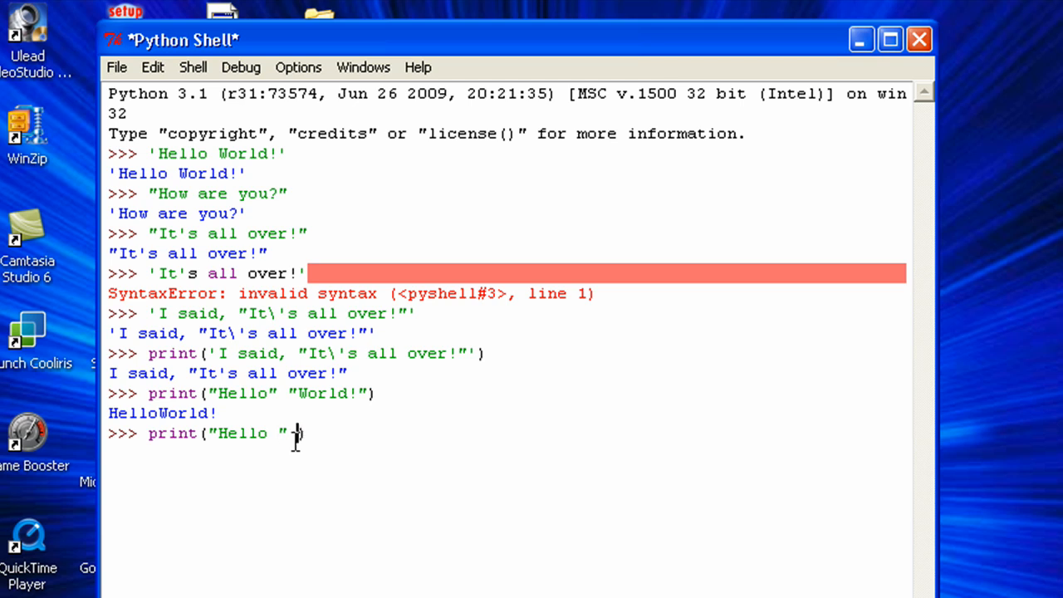
{"action": "type", "text": "\"Wor"}
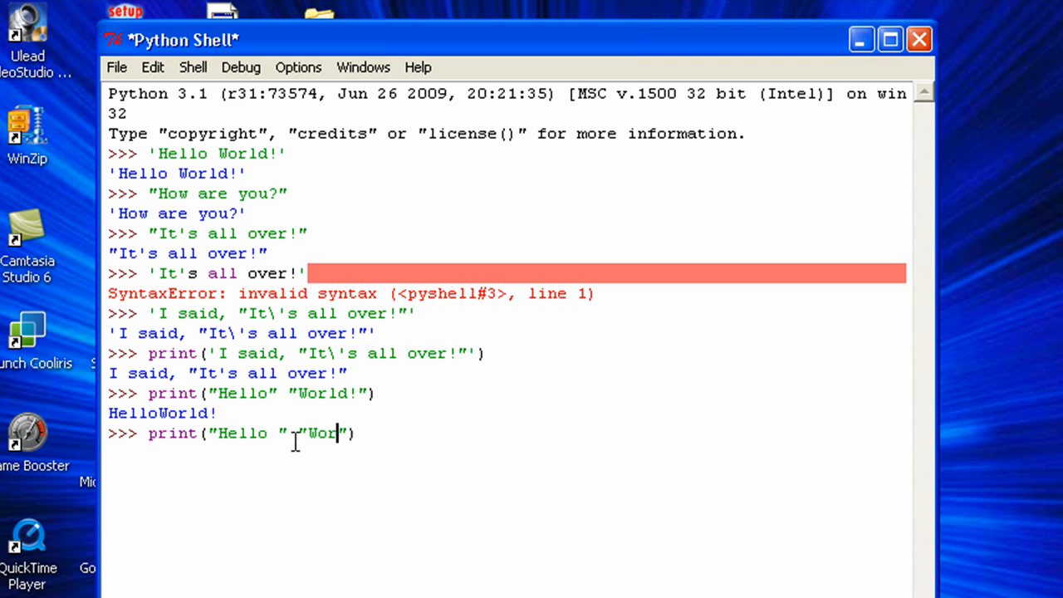
{"action": "type", "text": "ld!"}
{"action": "key", "text": "Return"}
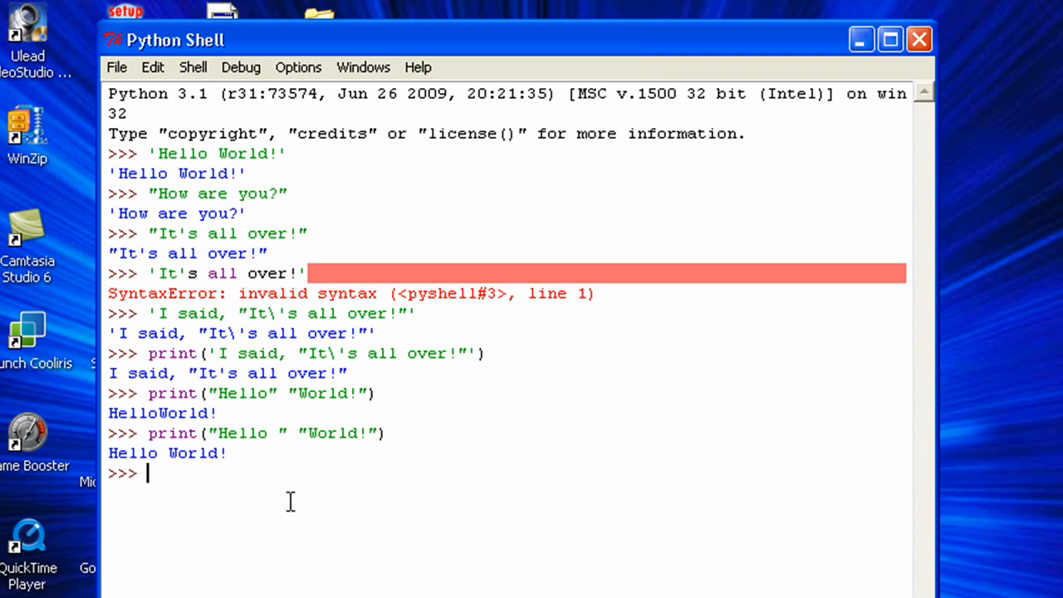
- Run print("Hello " + "World!") joining the strings with plus to output Hello World!
{"action": "type", "text": "print()"}
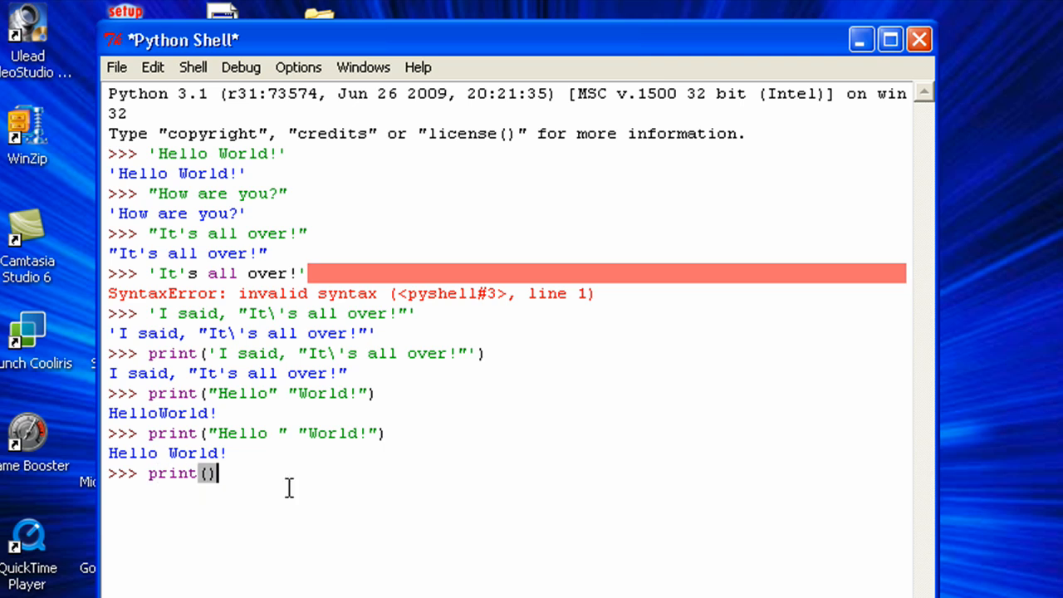
{"action": "type", "text": "\"\""}
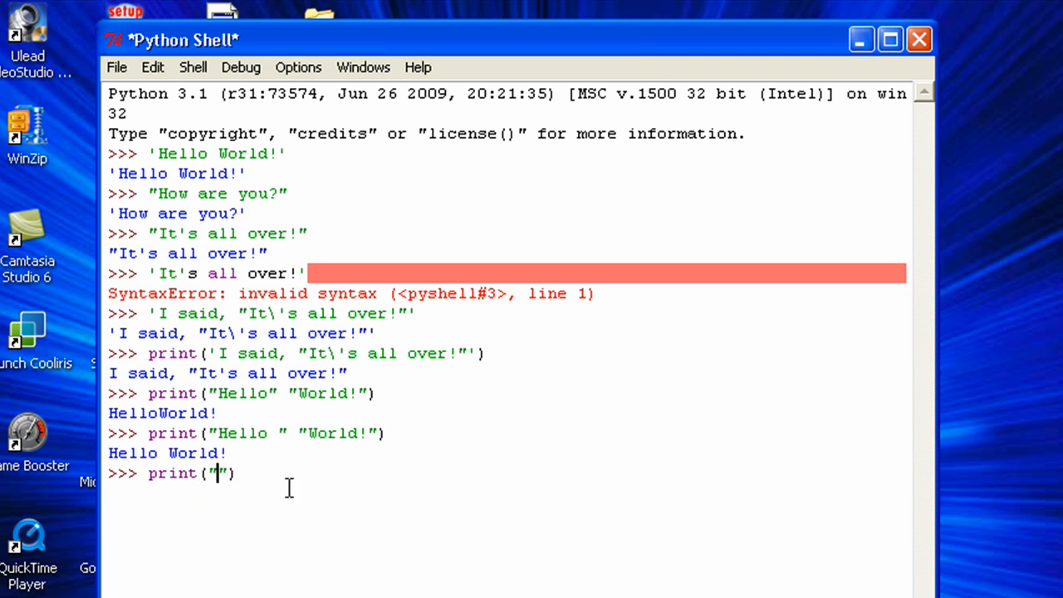
{"action": "type", "text": "Hello"}
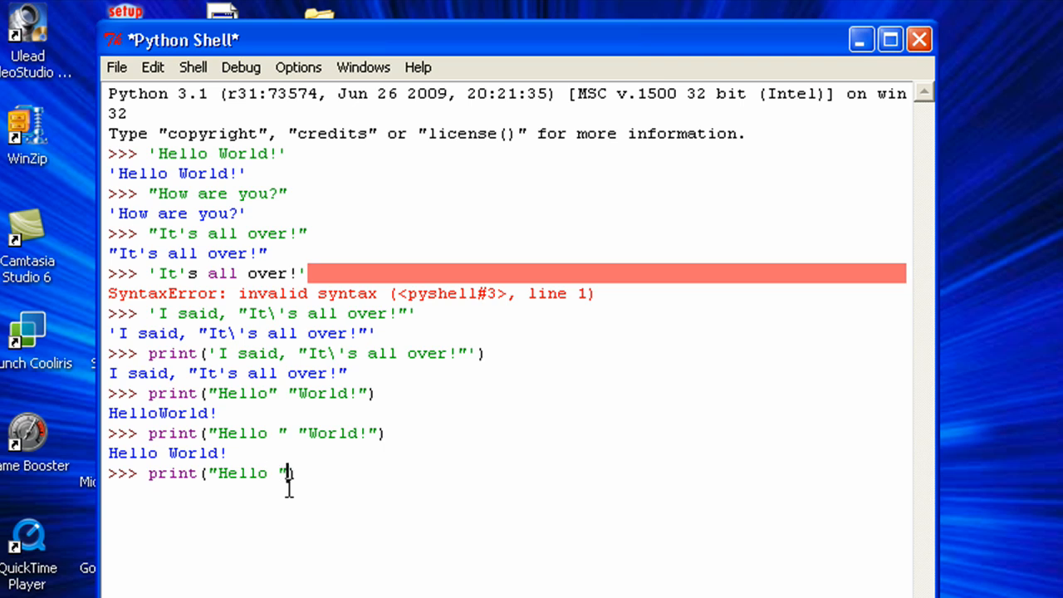
{"action": "type", "text": "+"}
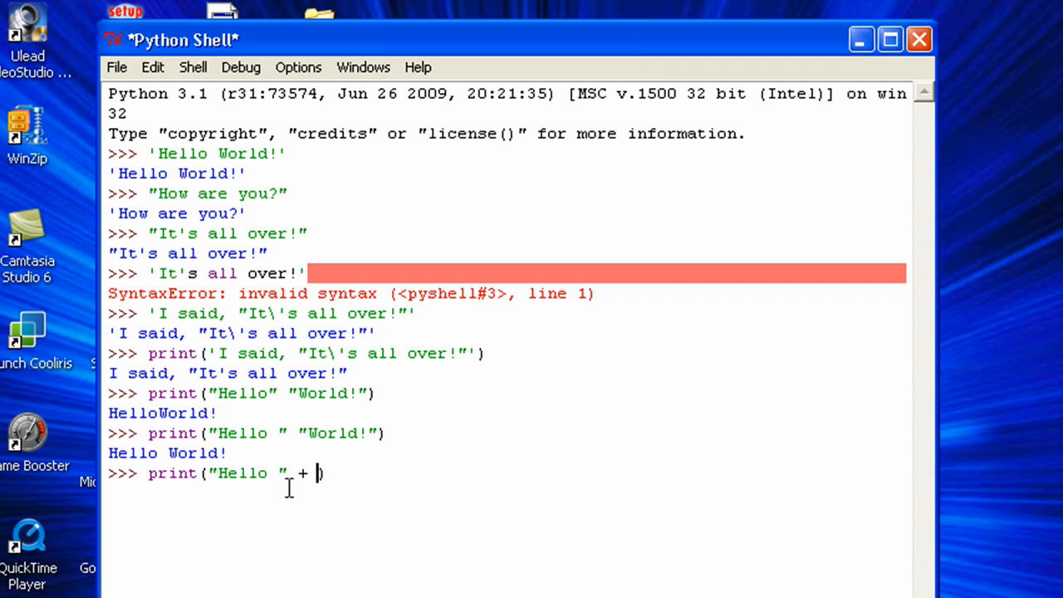
{"action": "type", "text": "\"Worl\""}
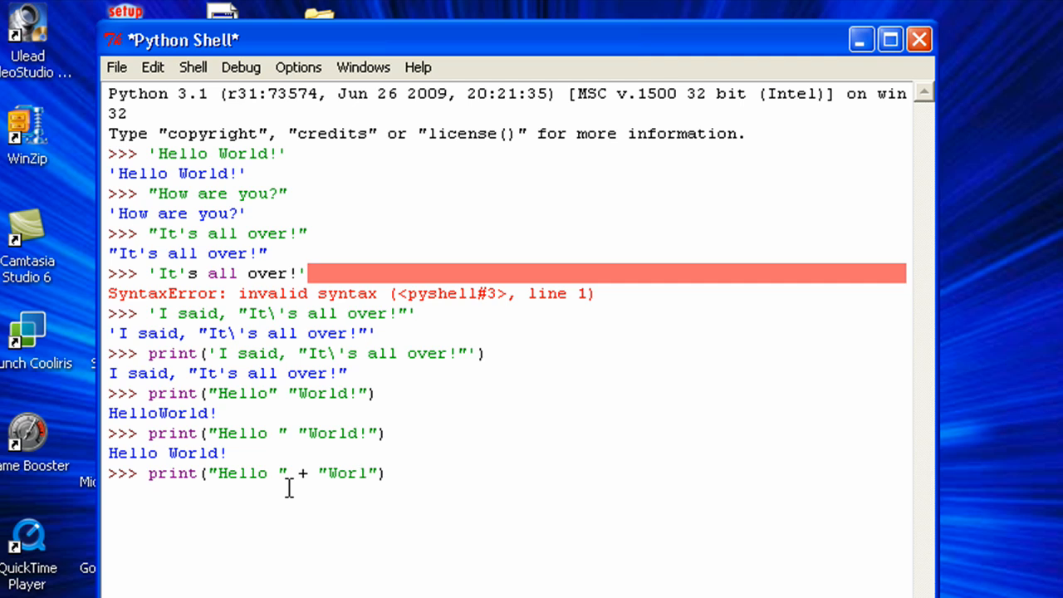
{"action": "type", "text": "d!"}
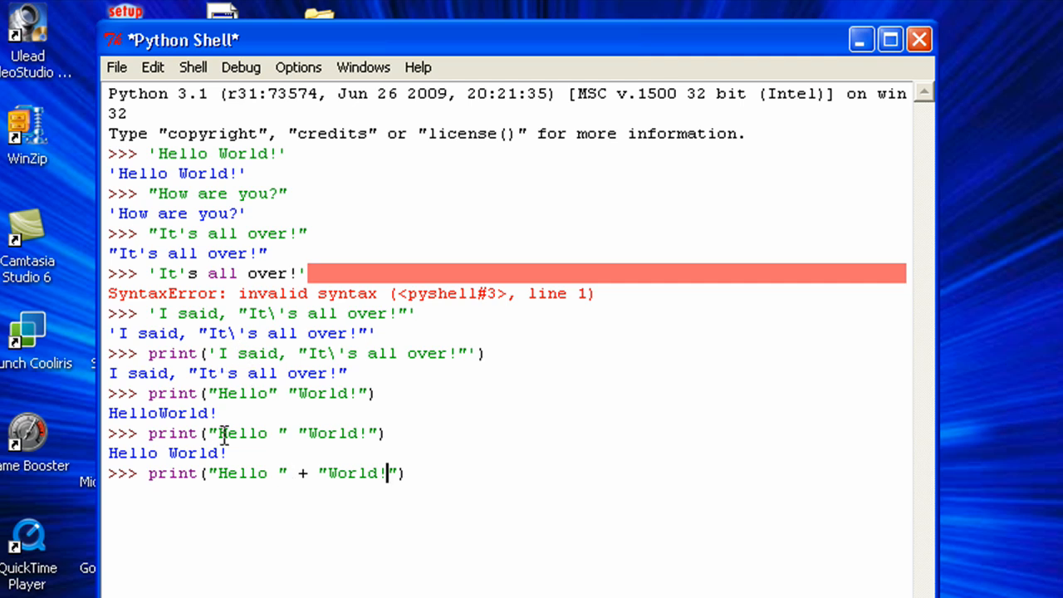
{"action": "key", "text": "Return"}
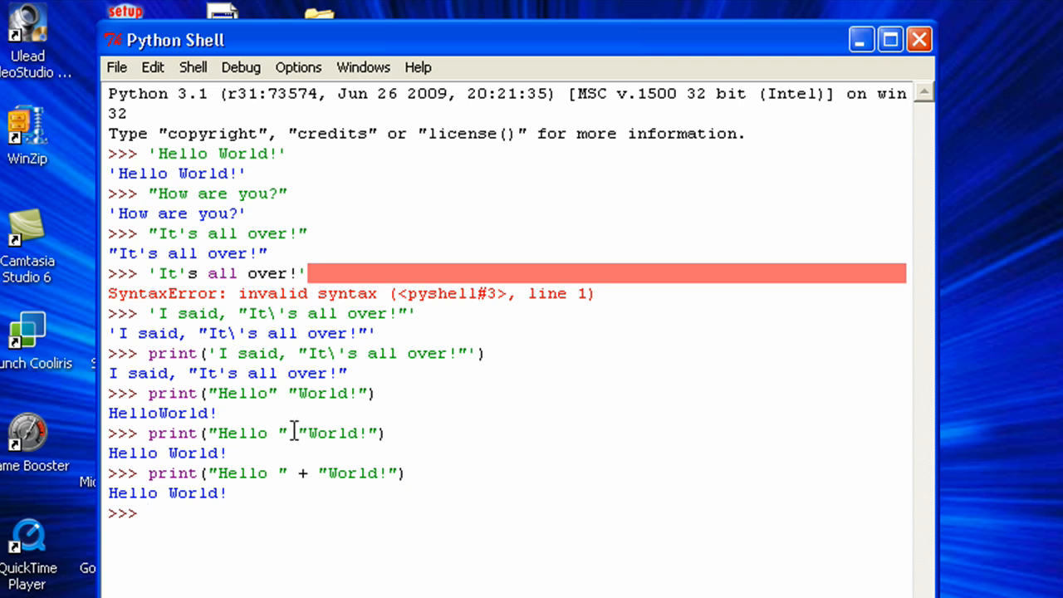
{"action": "mouse_move", "coordinate": [282, 513]}
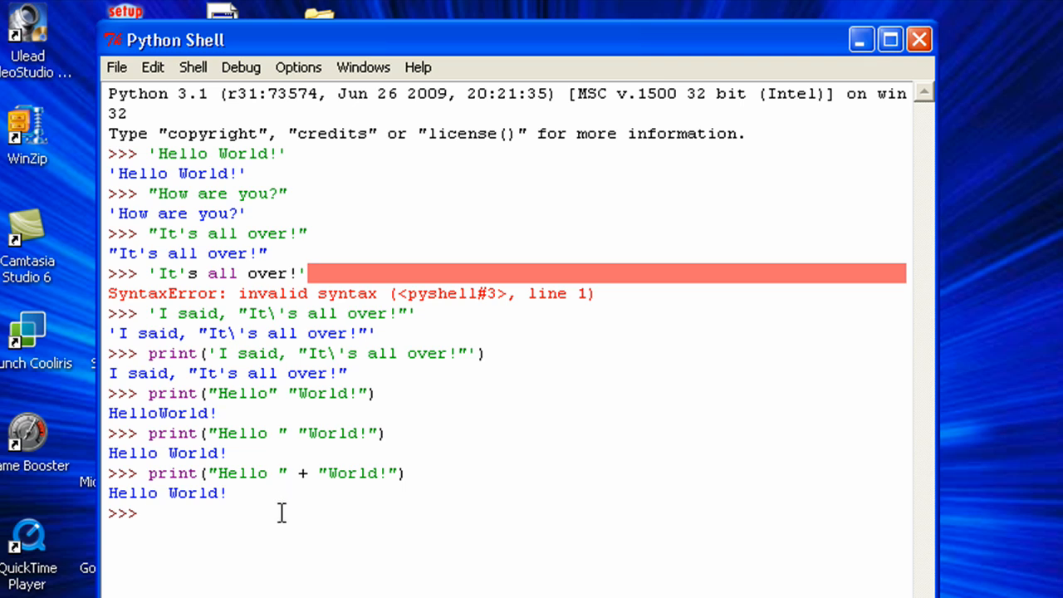
- Run print("Hello", "World!") as comma-separated arguments, outputting Hello World! with an automatic space
{"action": "type", "text": "print()"}
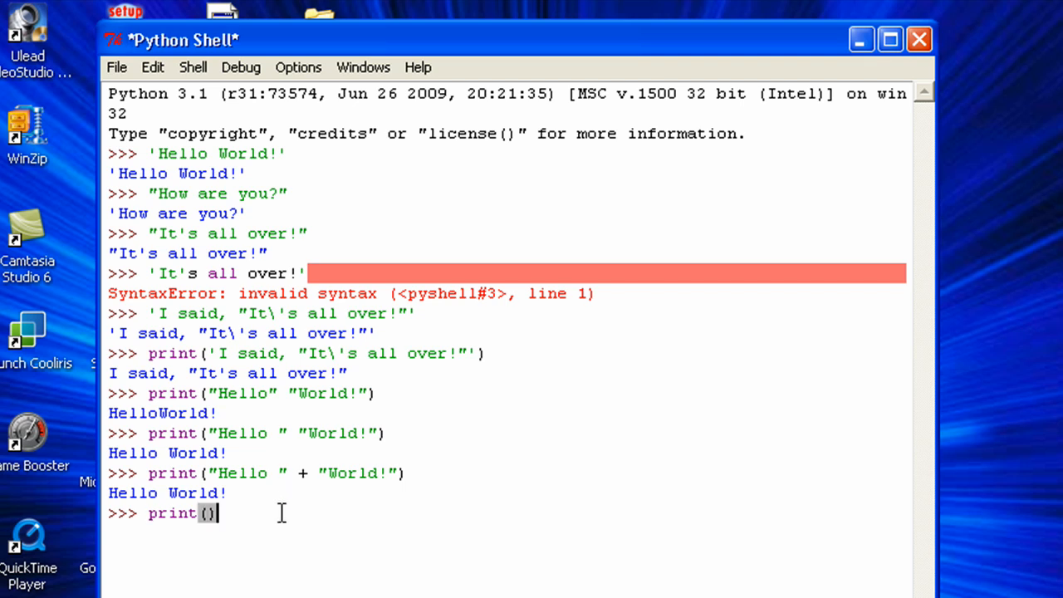
{"action": "type", "text": "\"\""}
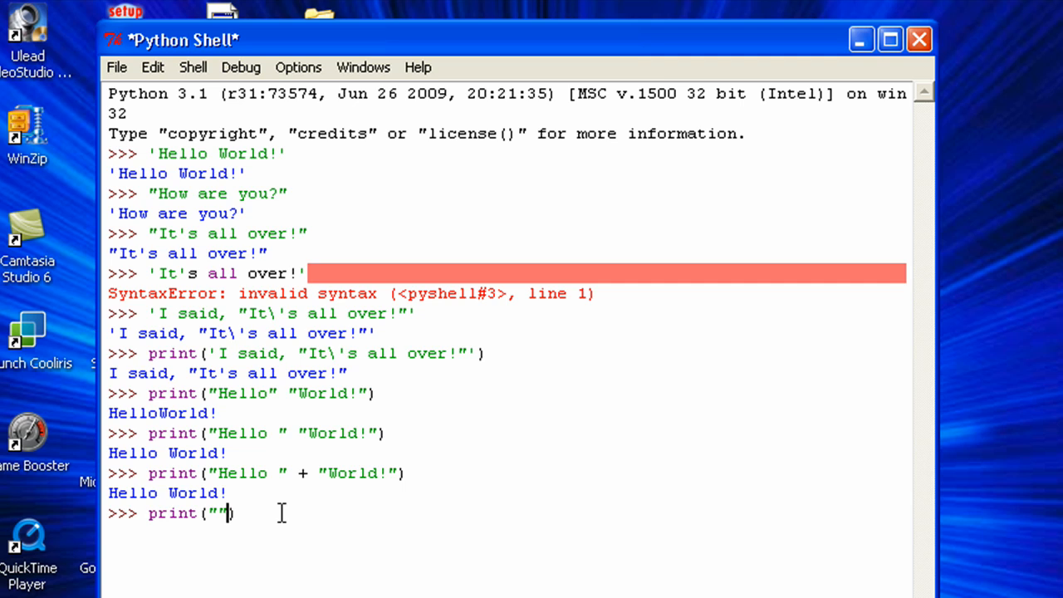
{"action": "type", "text": "Hello"}
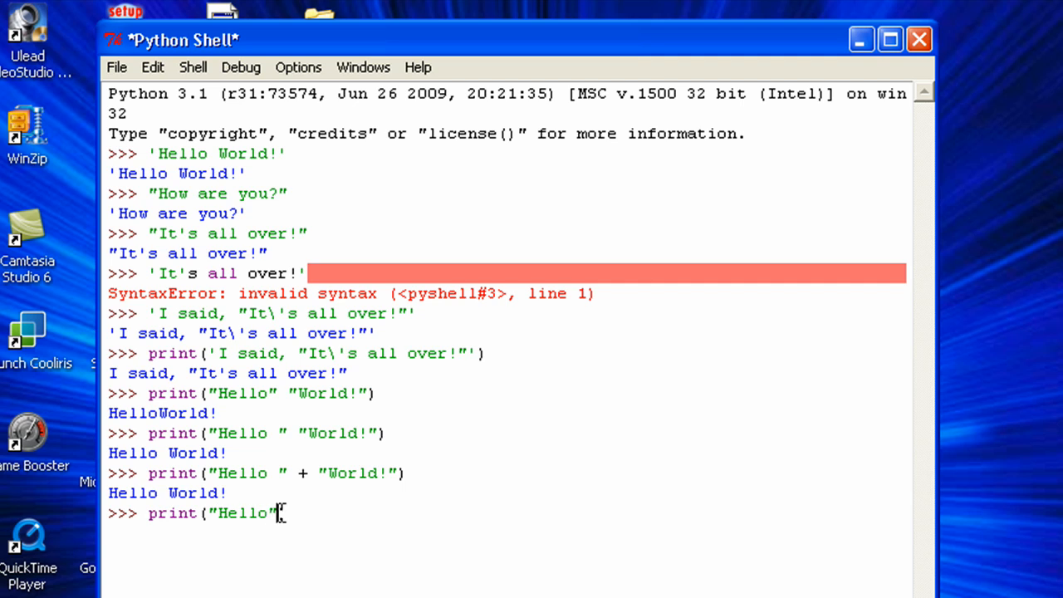
{"action": "type", "text": ","}
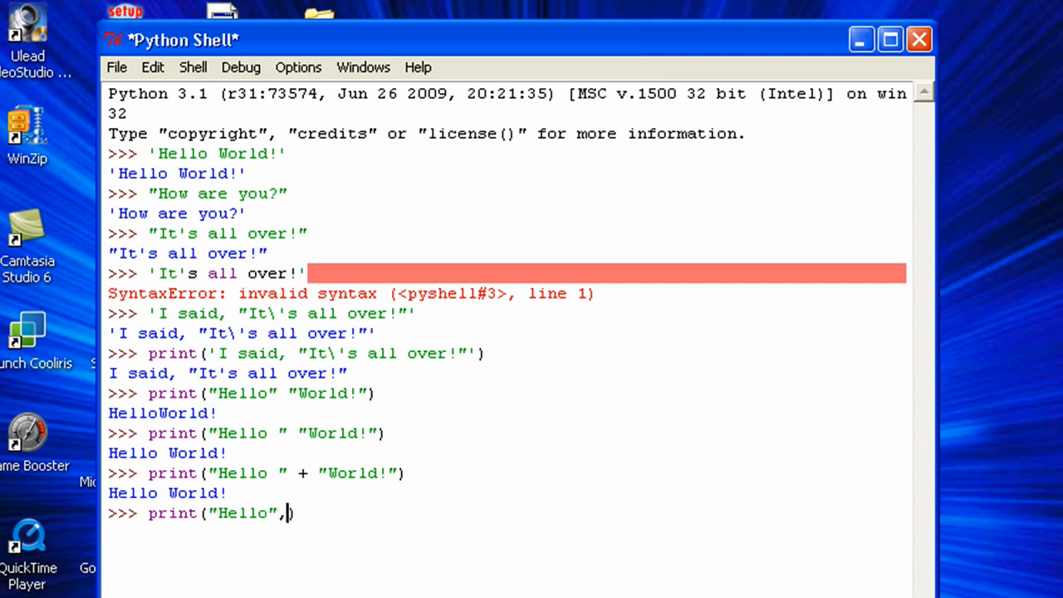
{"action": "type", "text": "\""}
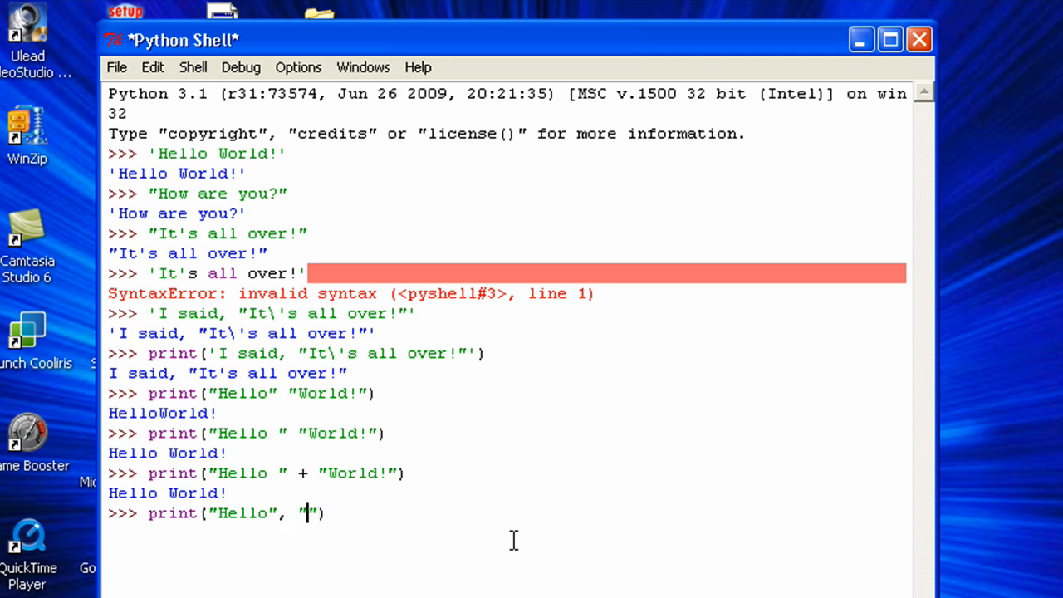
{"action": "type", "text": "World!"}
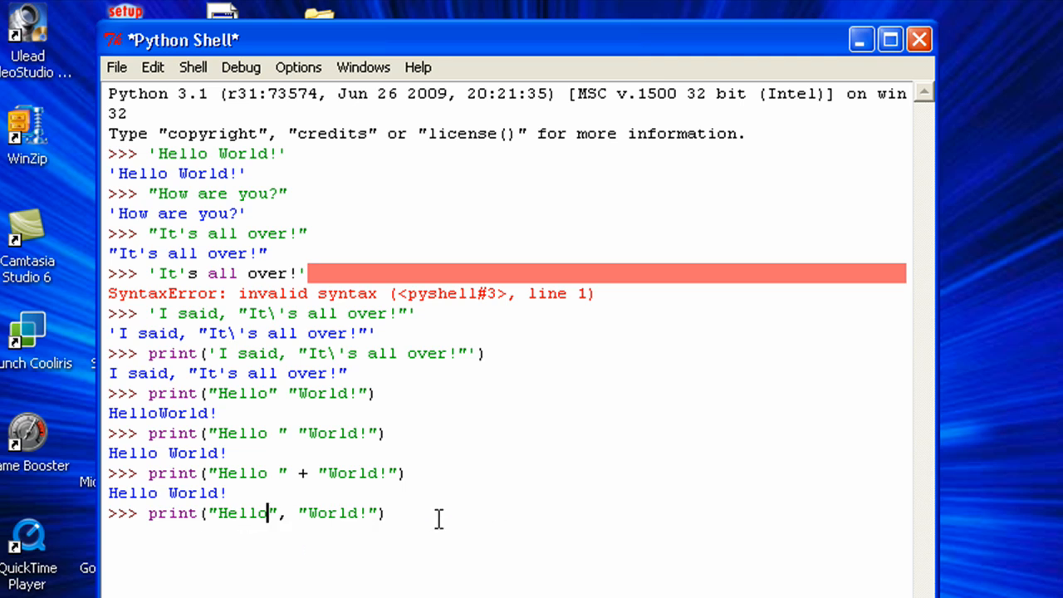
{"action": "key", "text": "Return"}
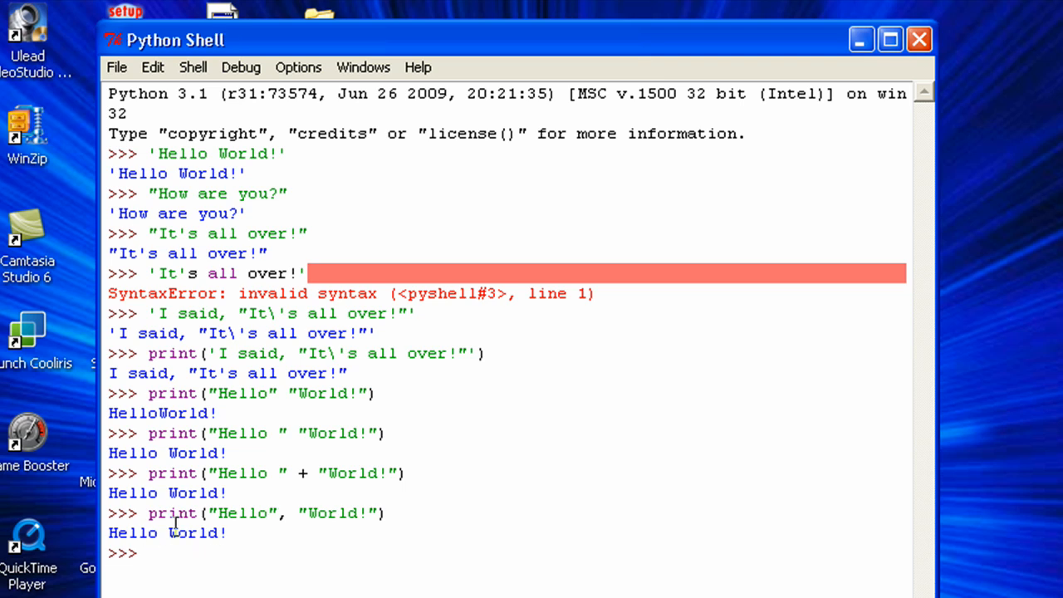
{"action": "mouse_move", "coordinate": [362, 538]}
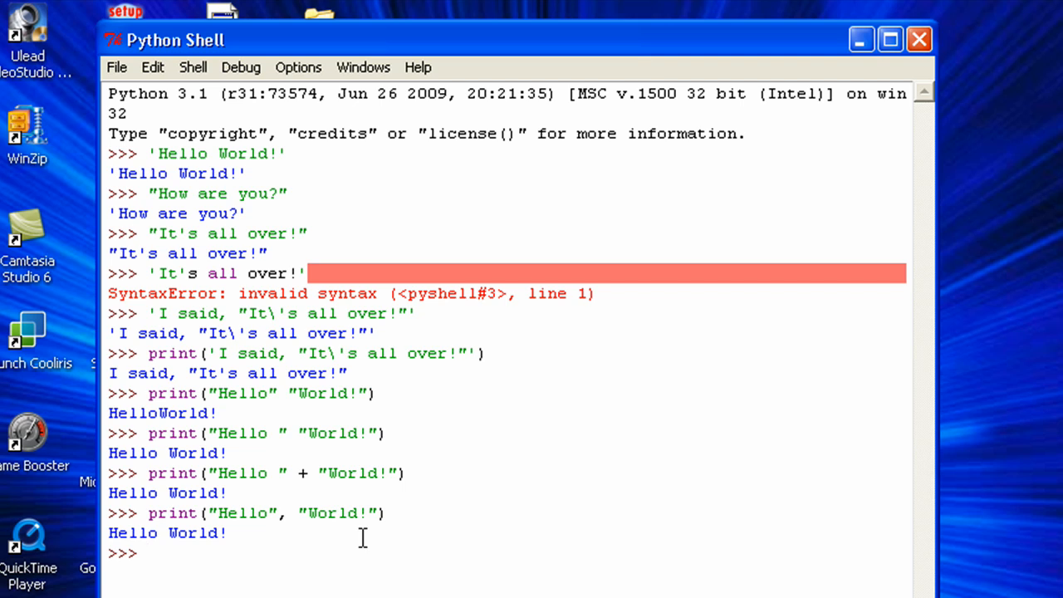
- Run print("I am", 100), correcting a mistyped Hel, to output I am 100
{"action": "type", "text": "print"}
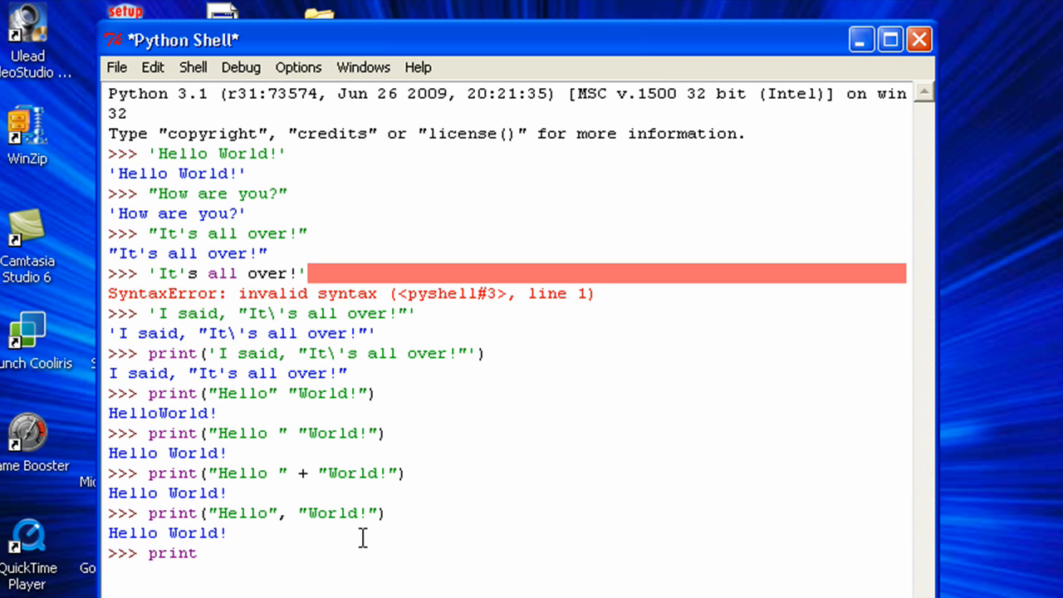
{"action": "type", "text": "("}
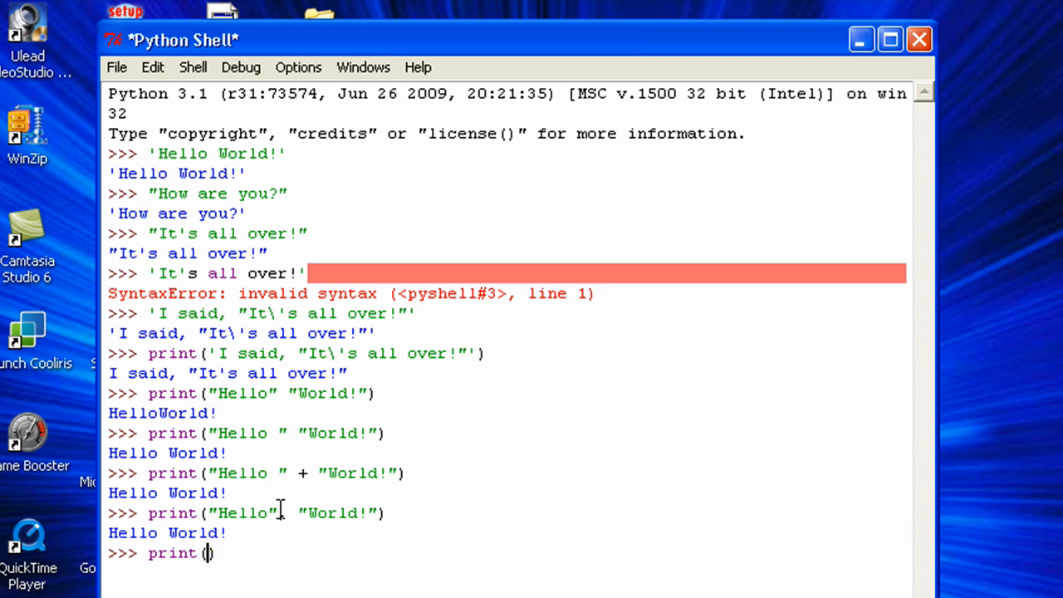
{"action": "mouse_move", "coordinate": [392, 501]}
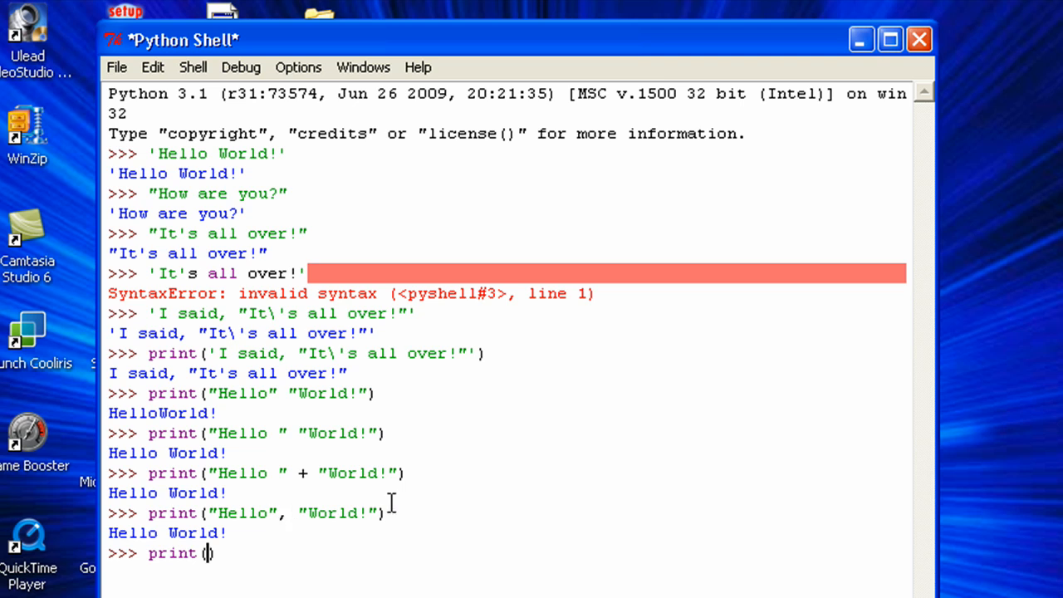
{"action": "type", "text": "\"\""}
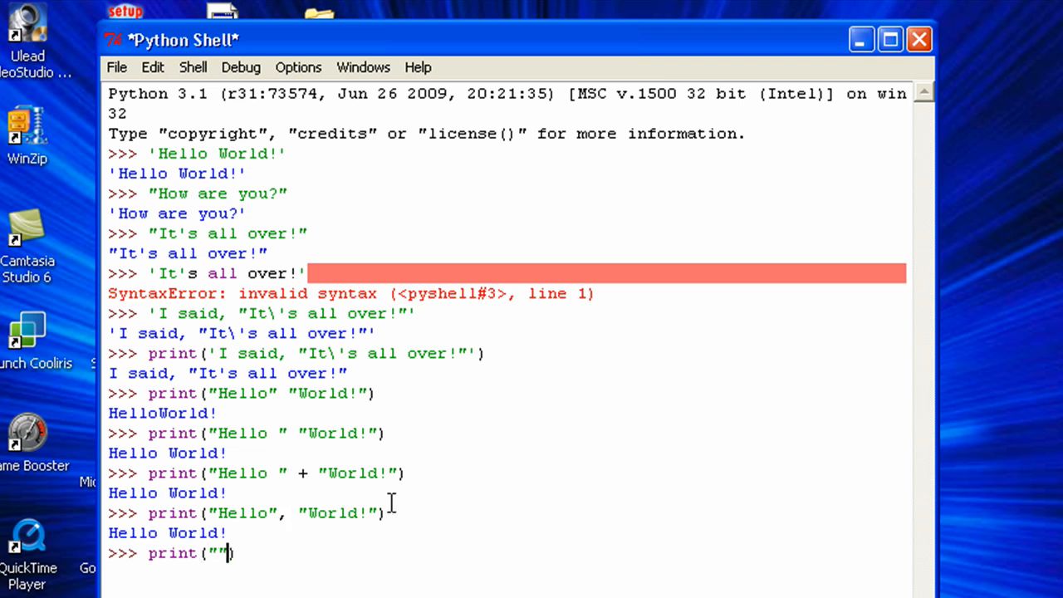
{"action": "type", "text": "Hel"}
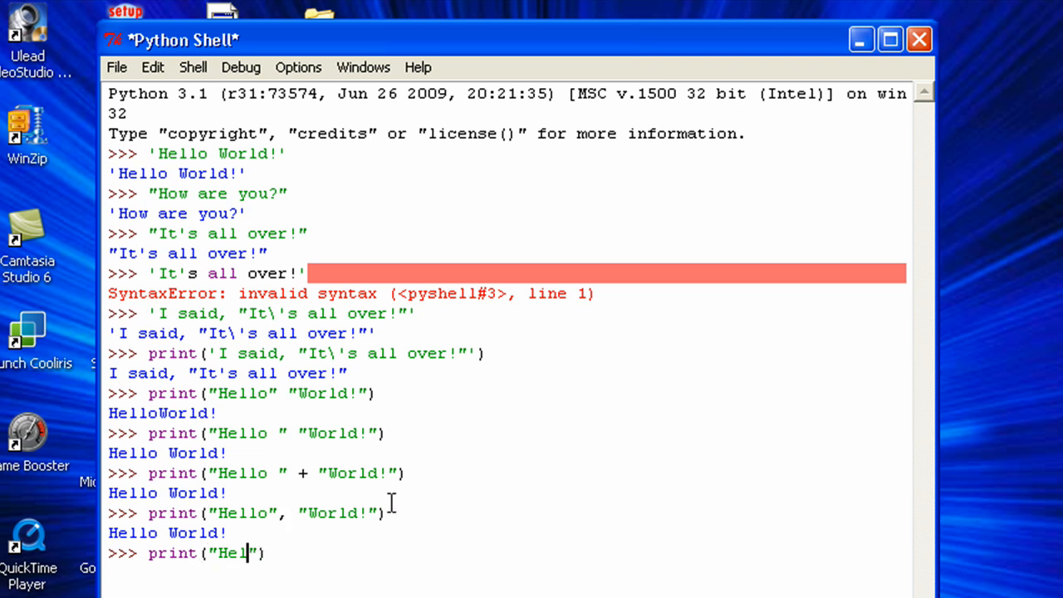
{"action": "key", "text": "BackSpace"}
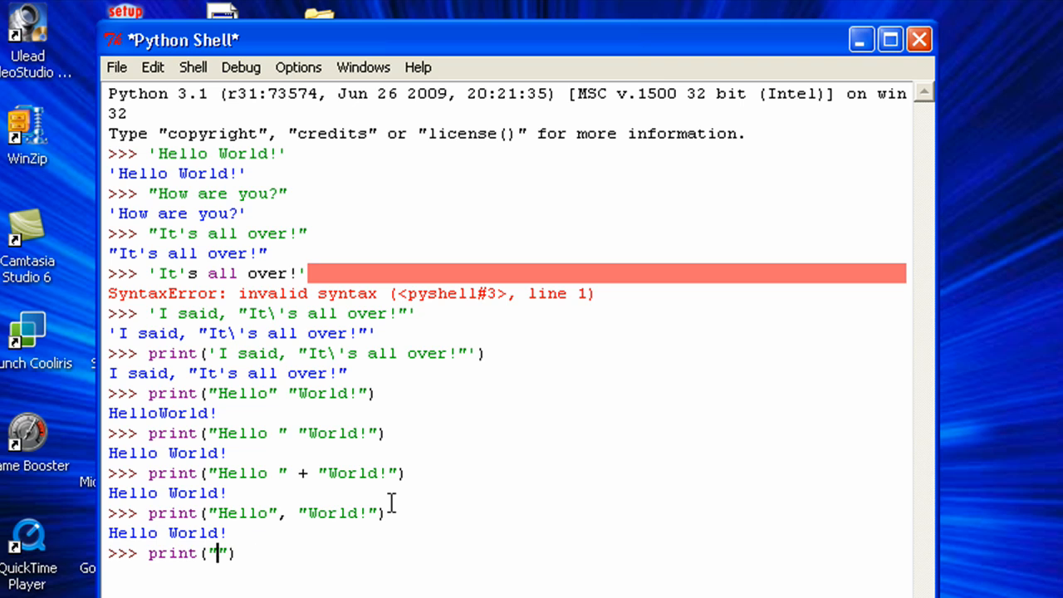
{"action": "type", "text": "I am"}
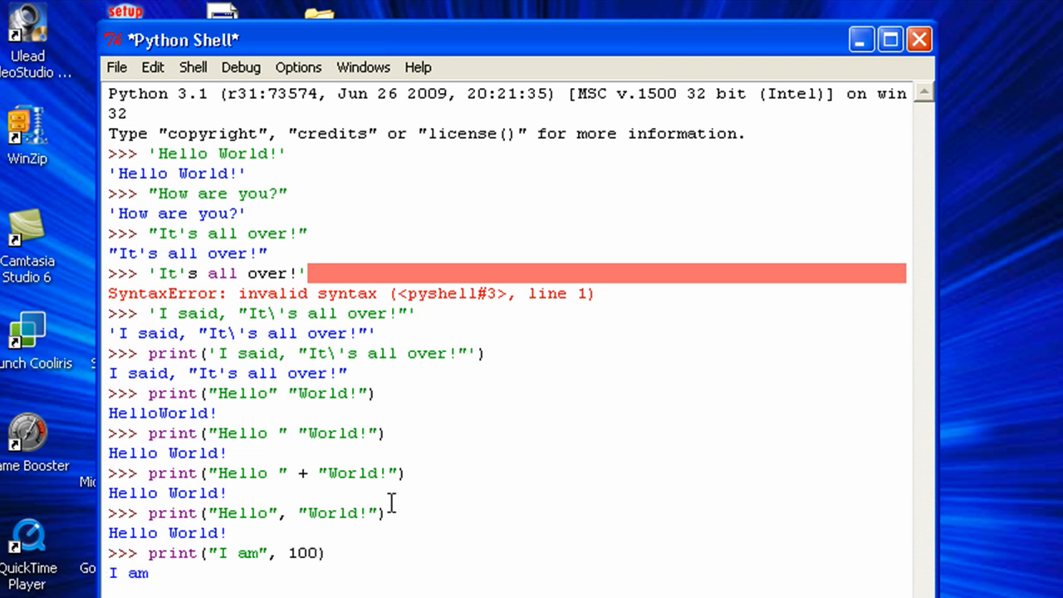
{"action": "key", "text": "Return"}
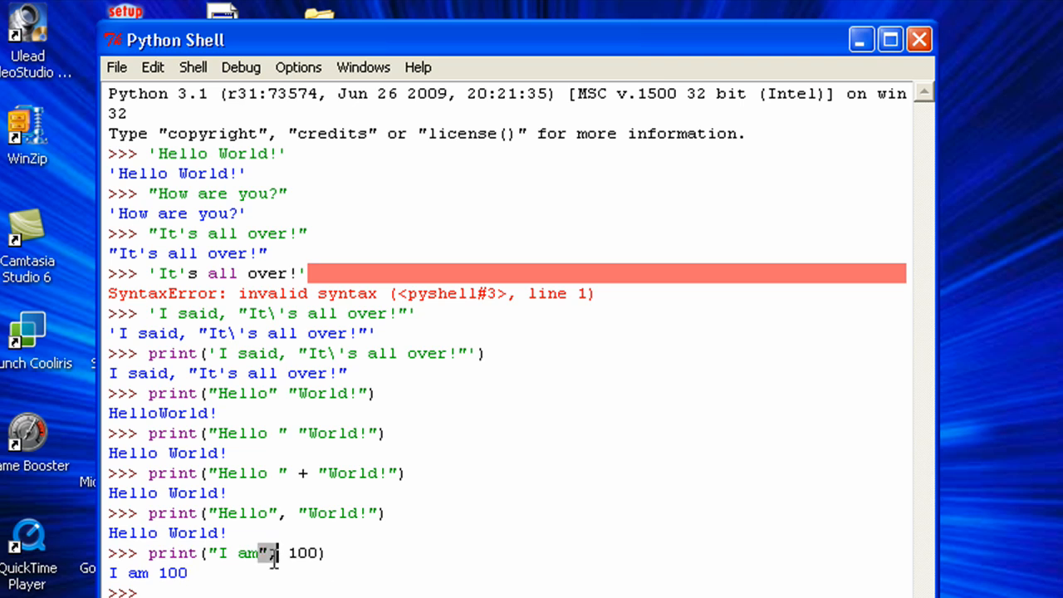
{"action": "mouse_move", "coordinate": [148, 591]}
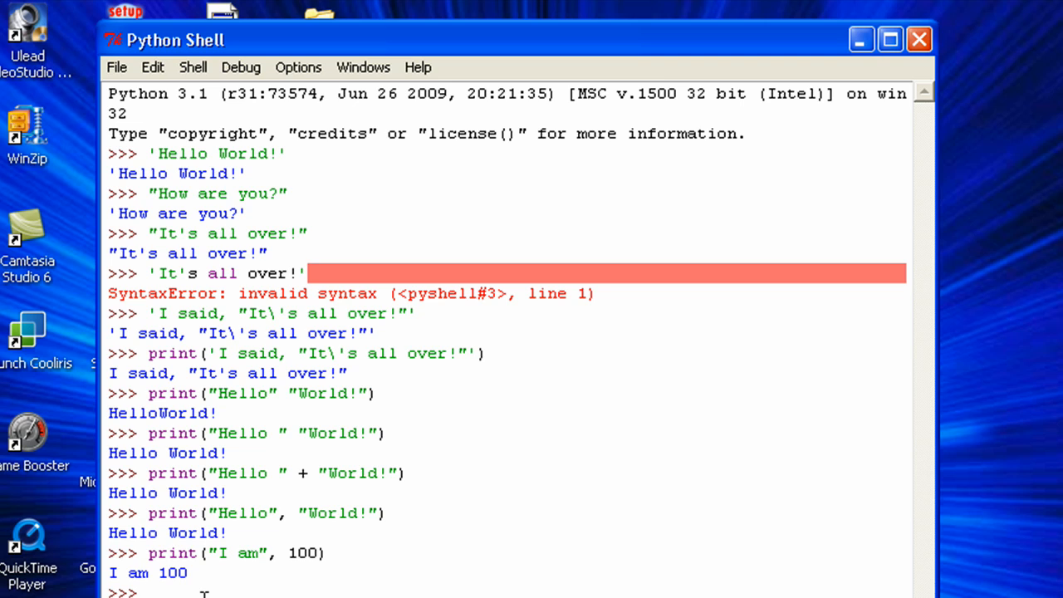
{"action": "left_click", "coordinate": [147, 591]}
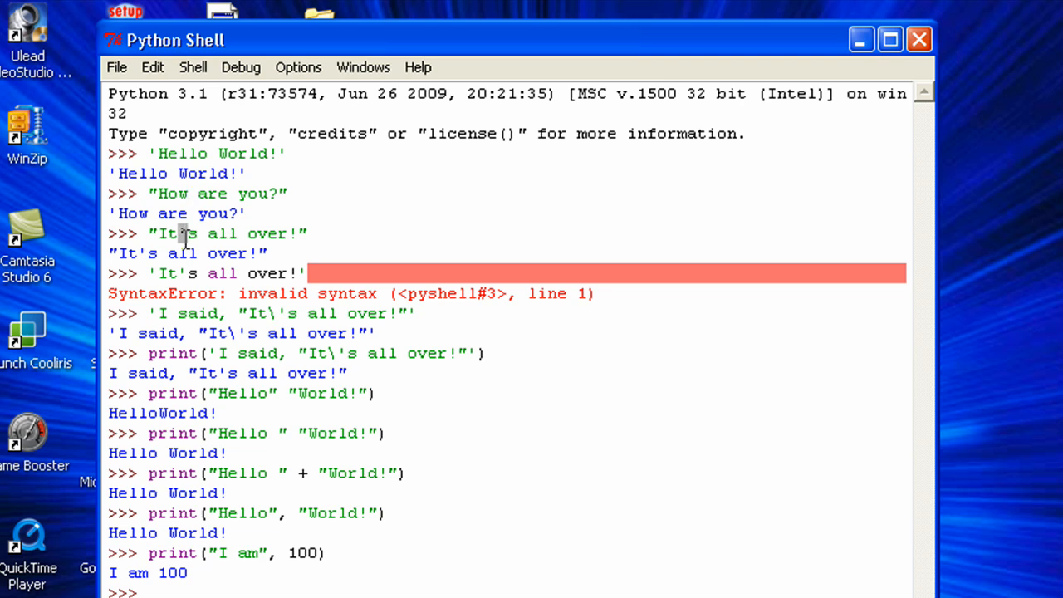
{"action": "mouse_move", "coordinate": [273, 219]}
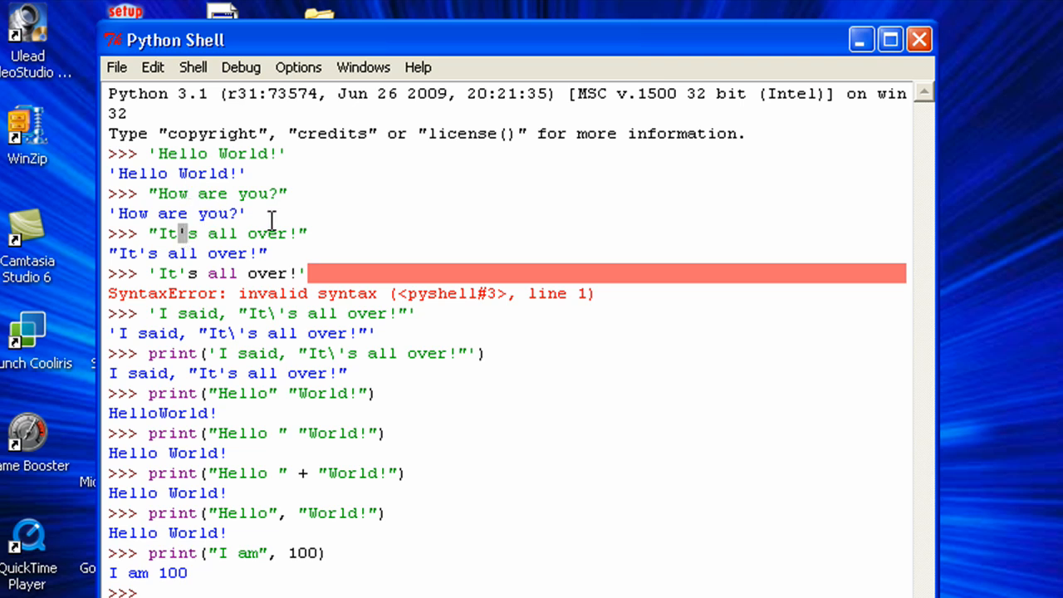
{"action": "mouse_move", "coordinate": [236, 247]}
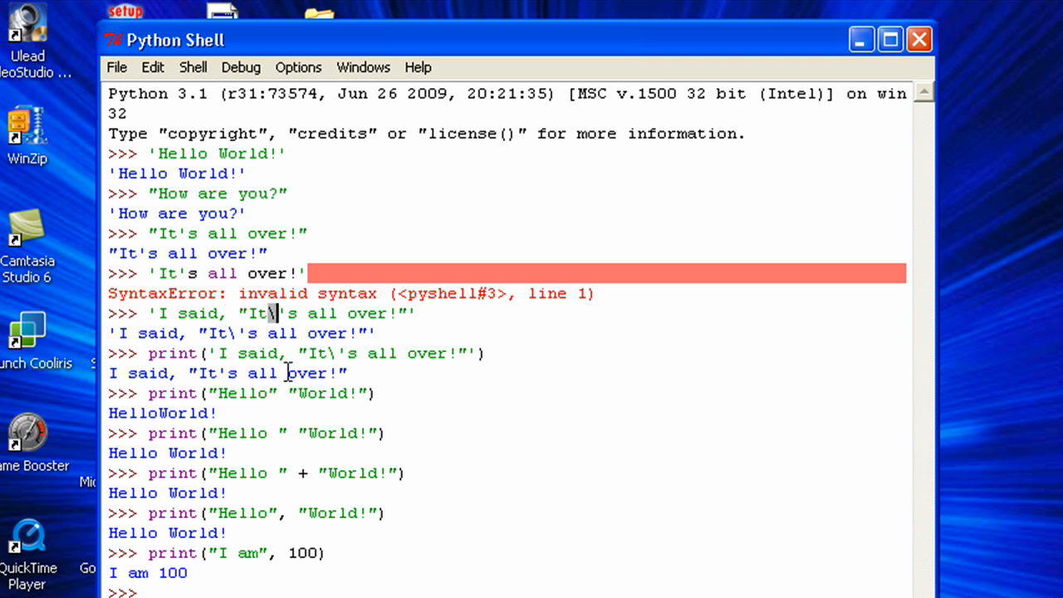
{"action": "mouse_move", "coordinate": [480, 335]}
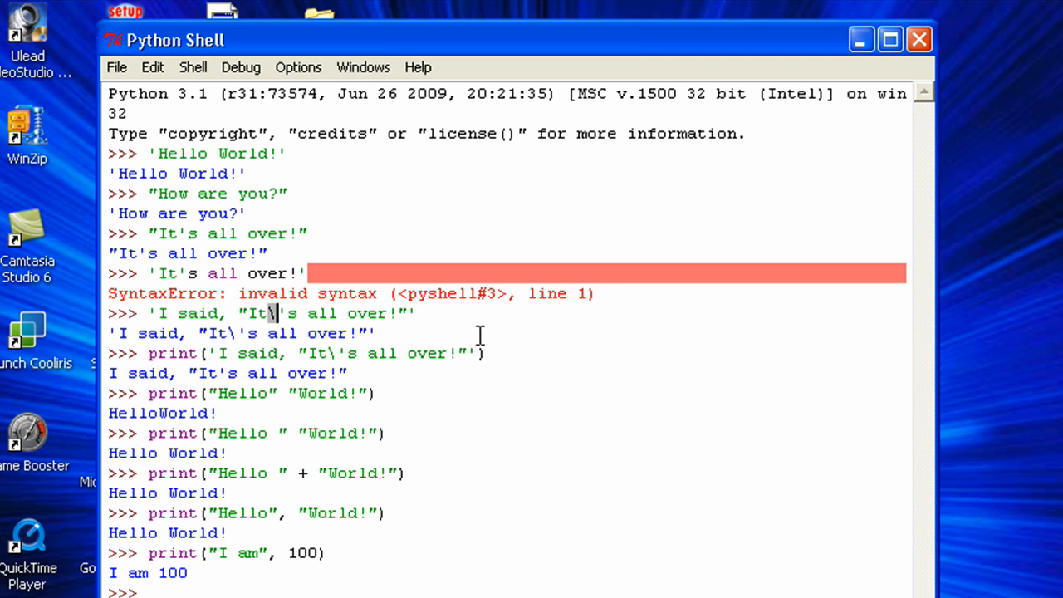
{"action": "mouse_move", "coordinate": [498, 435]}
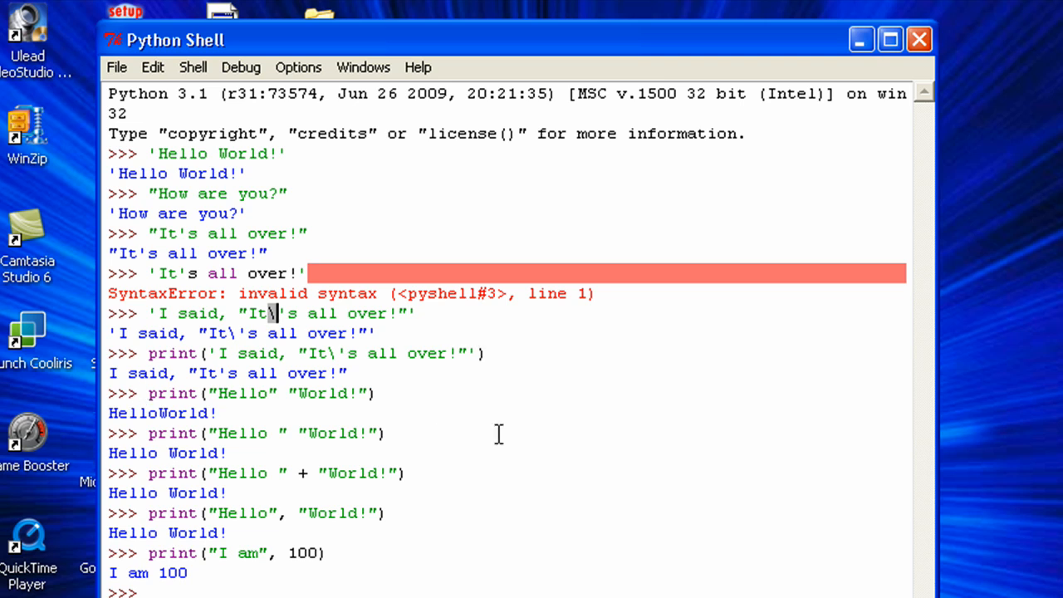